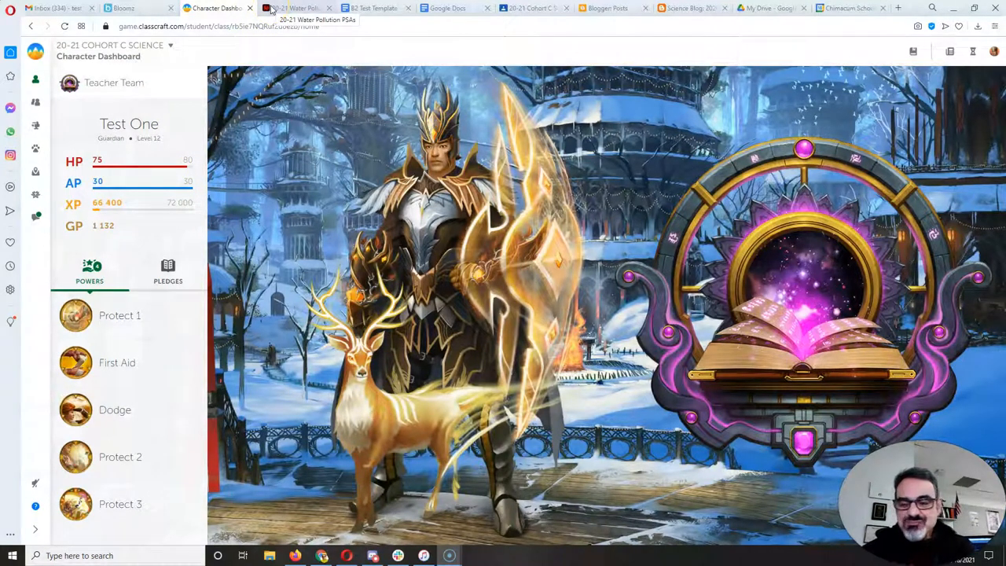
mouse_move(295, 9)
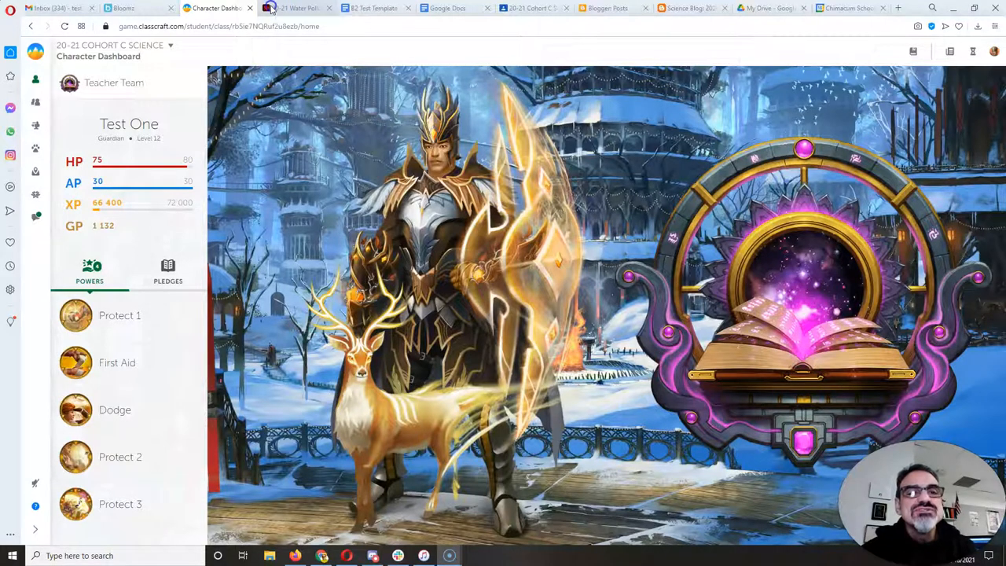
Step: Switch to the 20-21 Water Pollution PSAs tab and scroll to the student PSA links
click(295, 8)
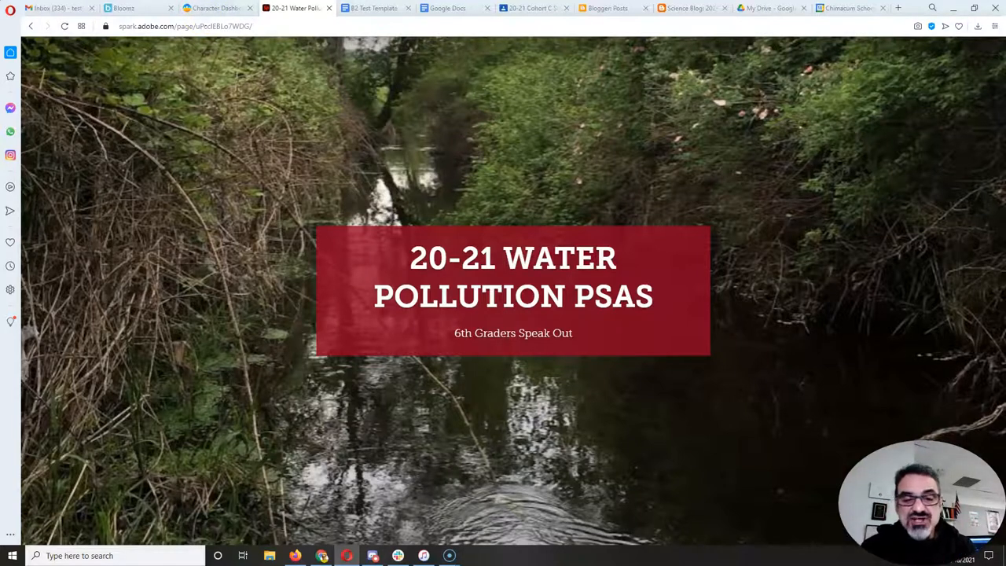
scroll(down, 3)
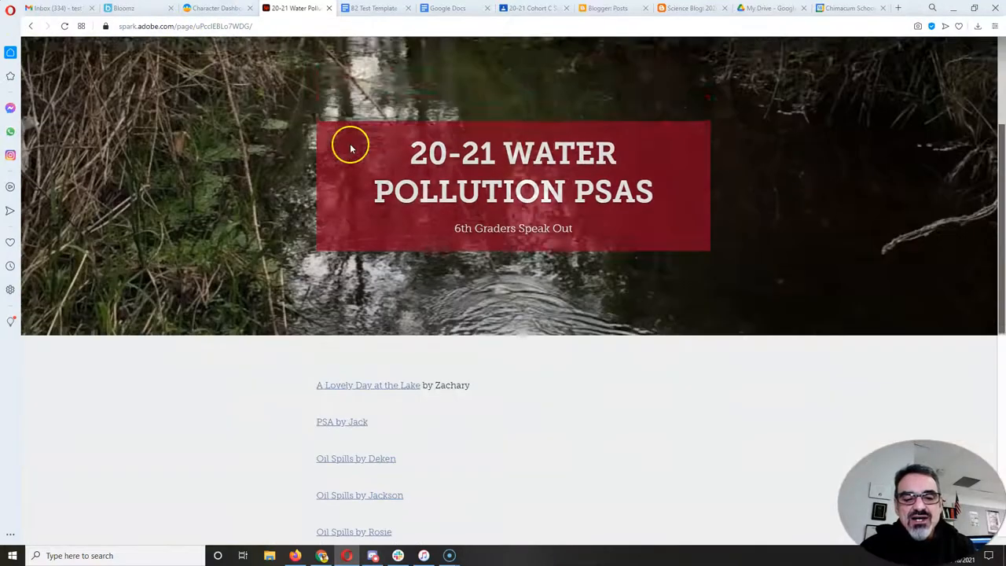
scroll(down, 3)
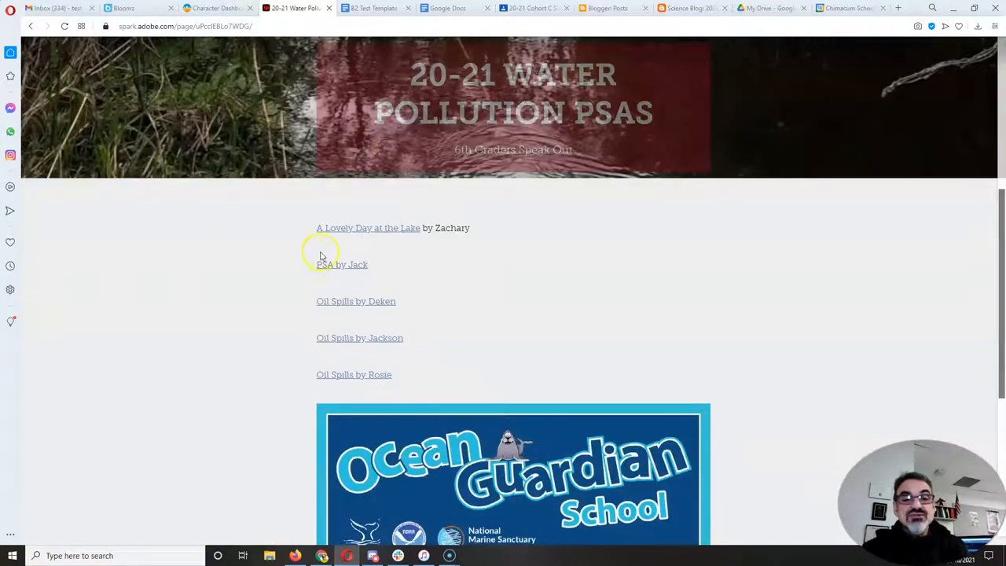
mouse_move(448, 301)
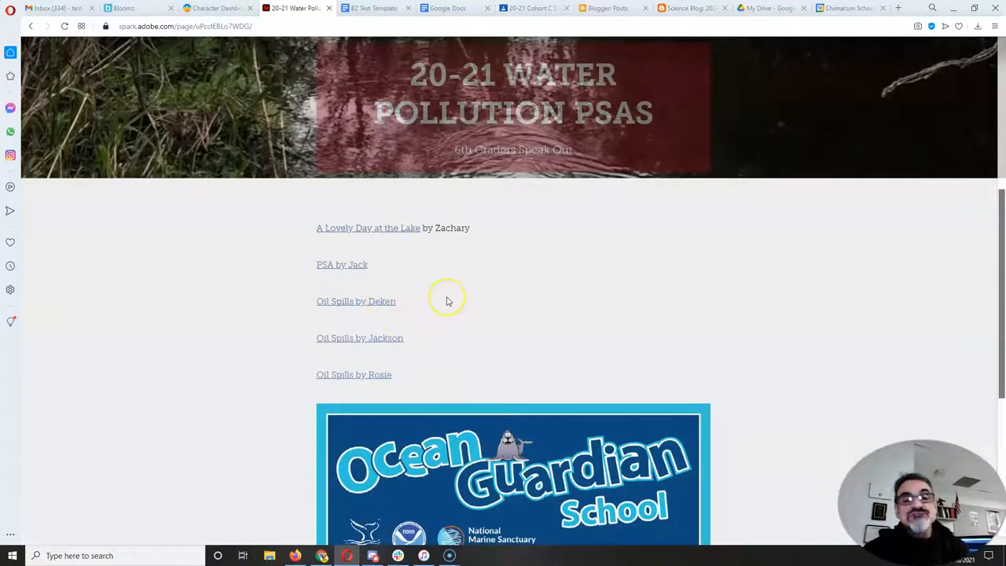
mouse_move(449, 301)
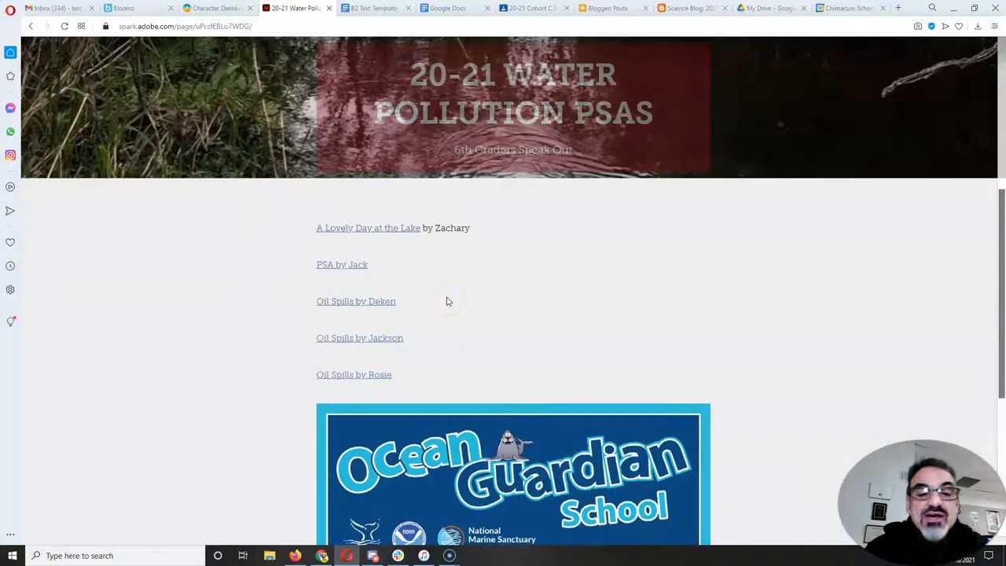
mouse_move(354, 228)
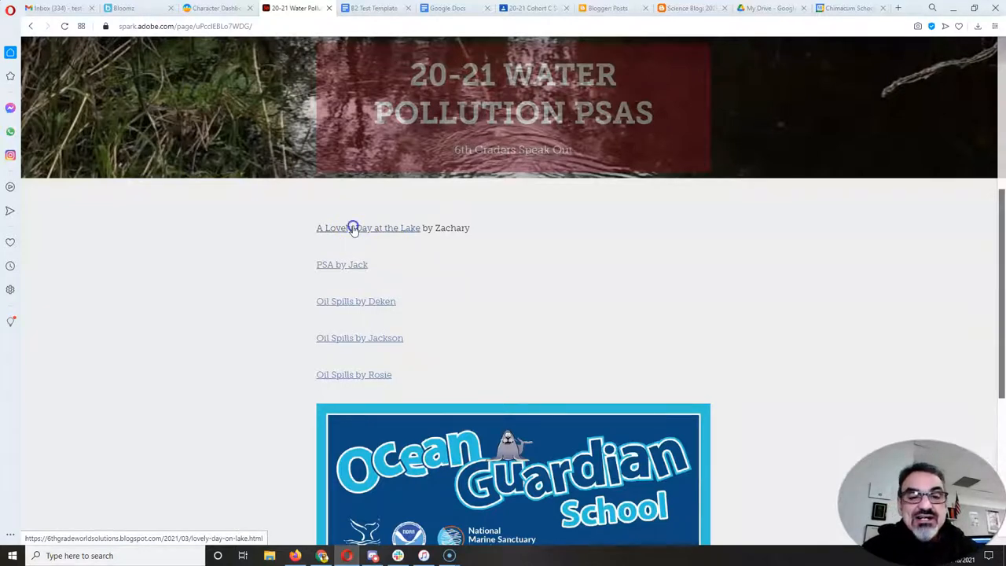
Step: Open the 'A Lovely Day at the Lake' PSA link and scroll into the blog post
click(368, 228)
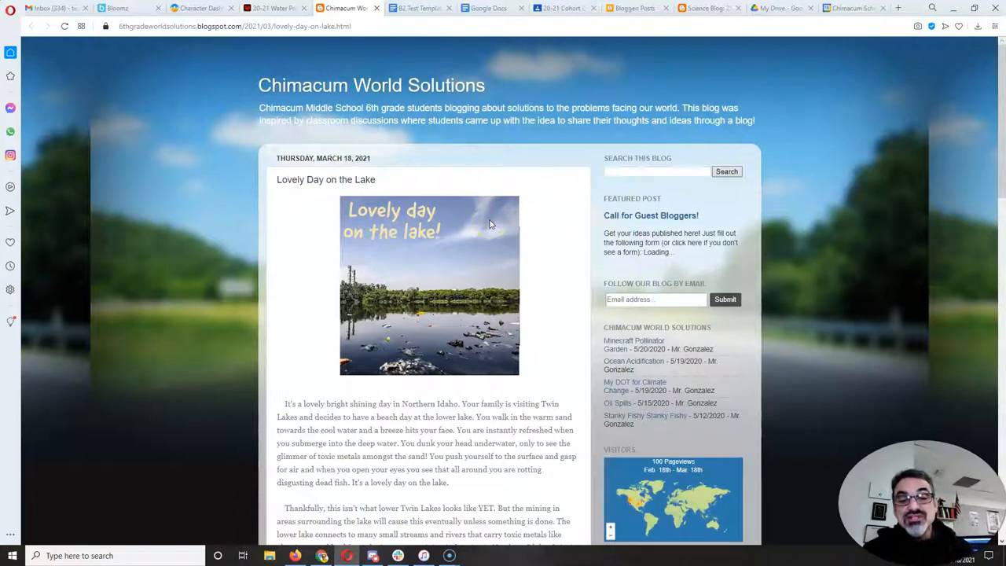
mouse_move(477, 250)
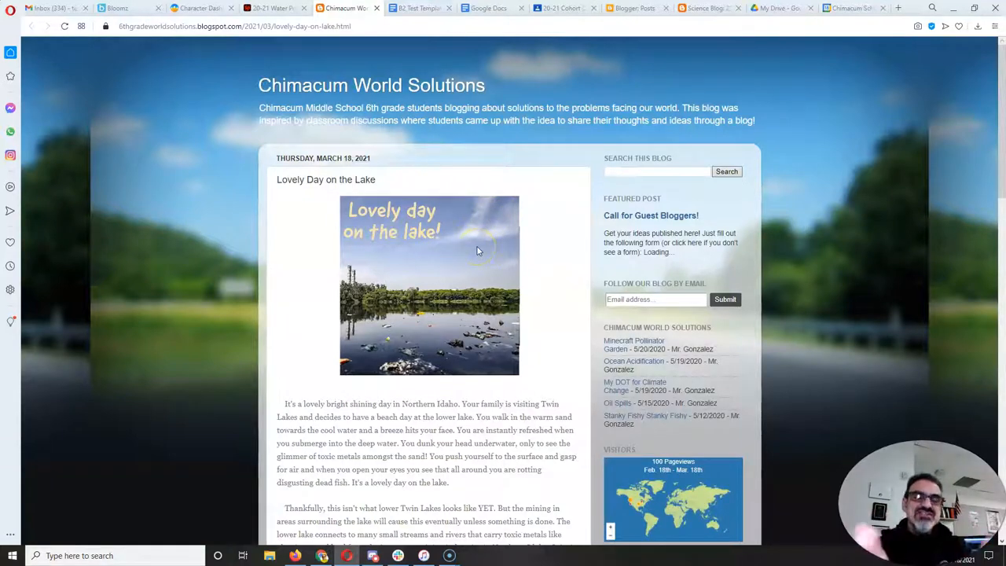
scroll(down, 3)
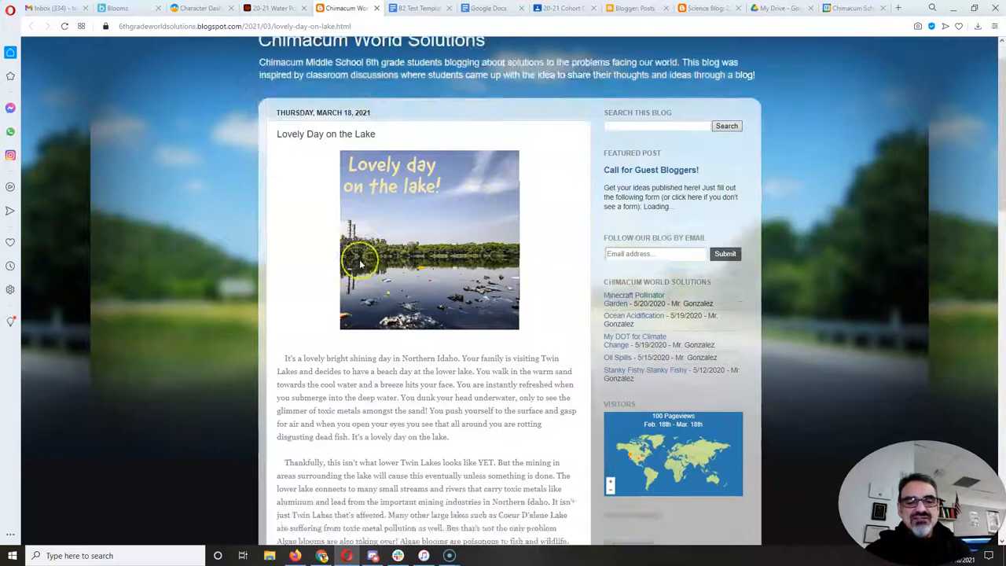
scroll(down, 3)
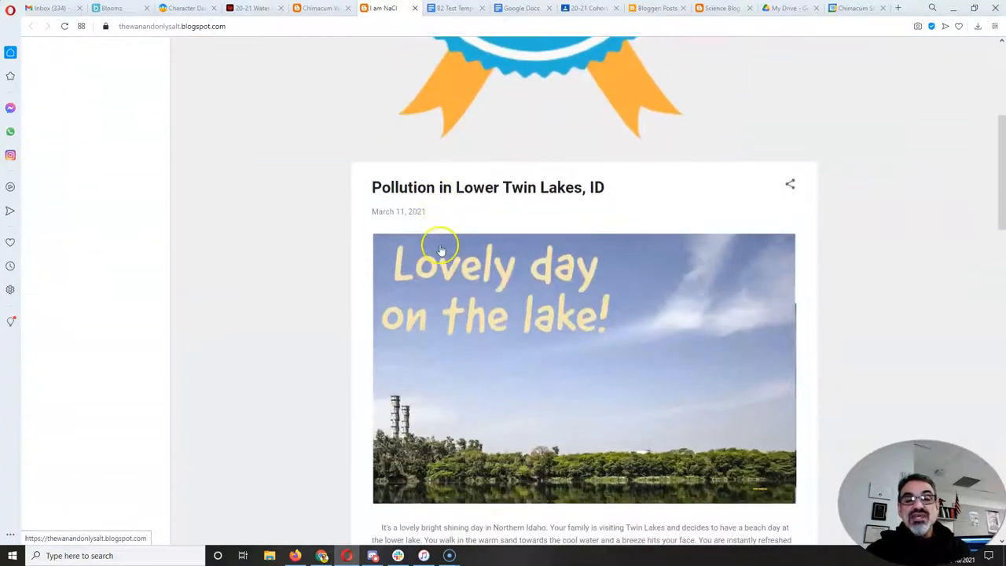
Step: Scroll down through the student's blog posts, back up, then down again
scroll(down, 3)
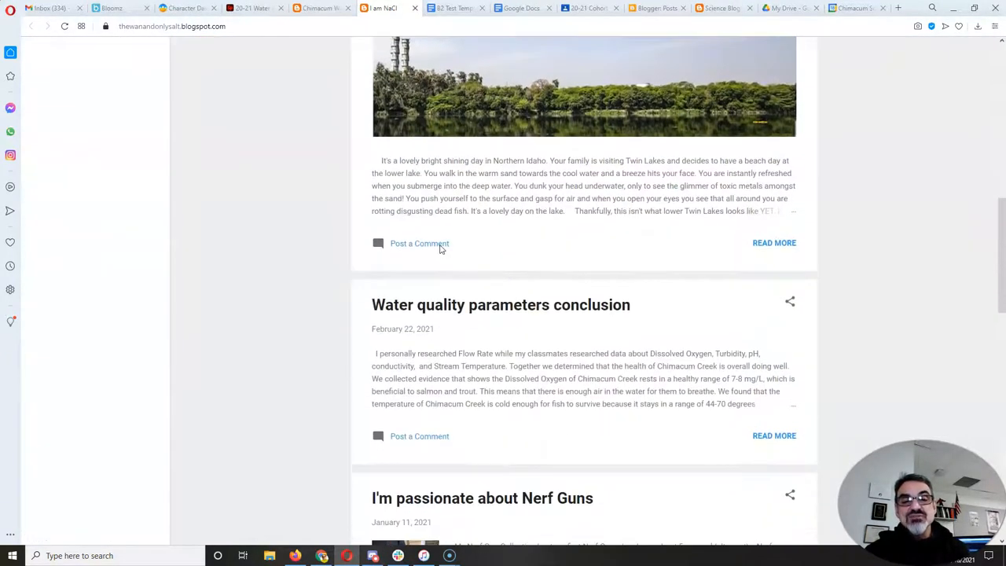
scroll(down, 3)
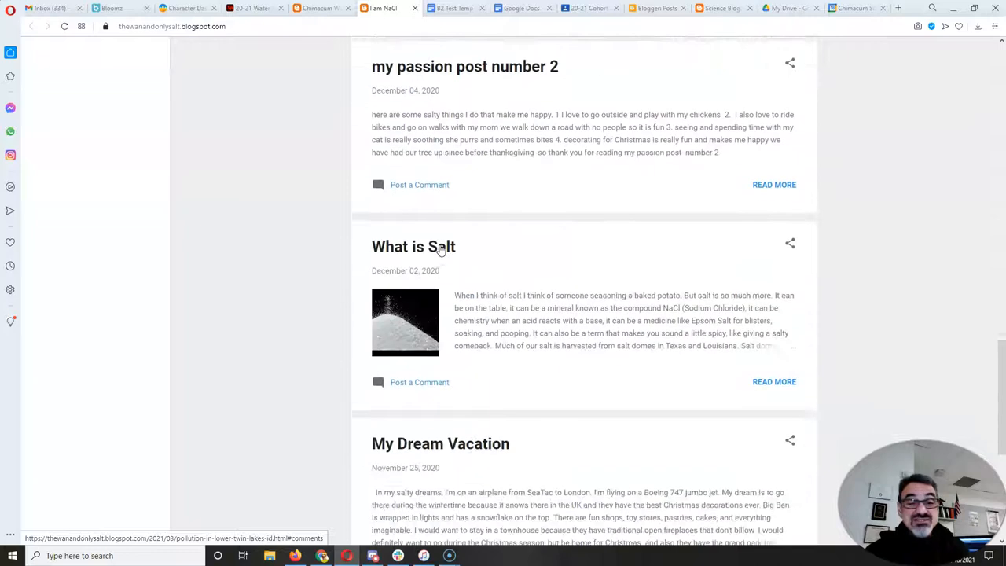
scroll(down, 3)
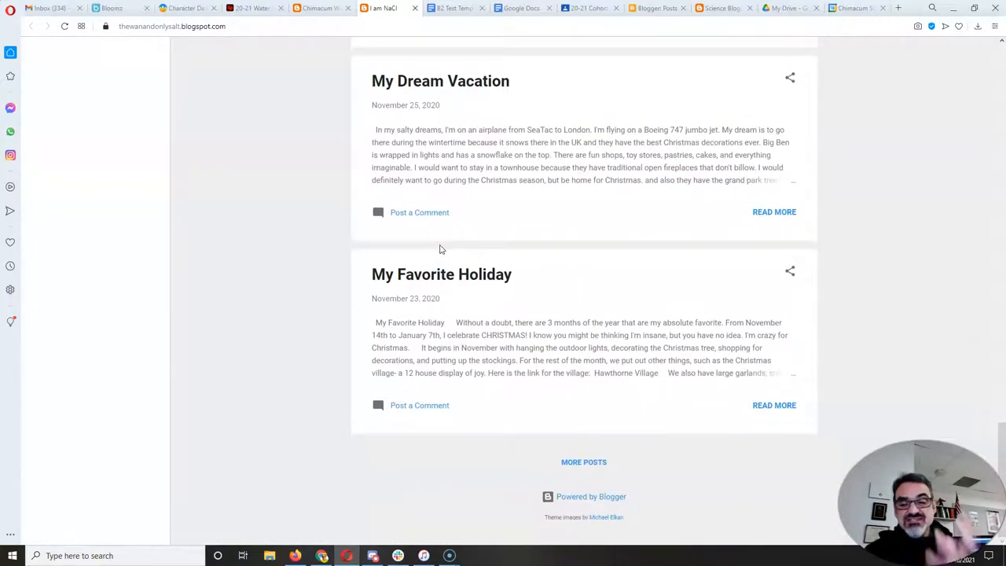
mouse_move(452, 244)
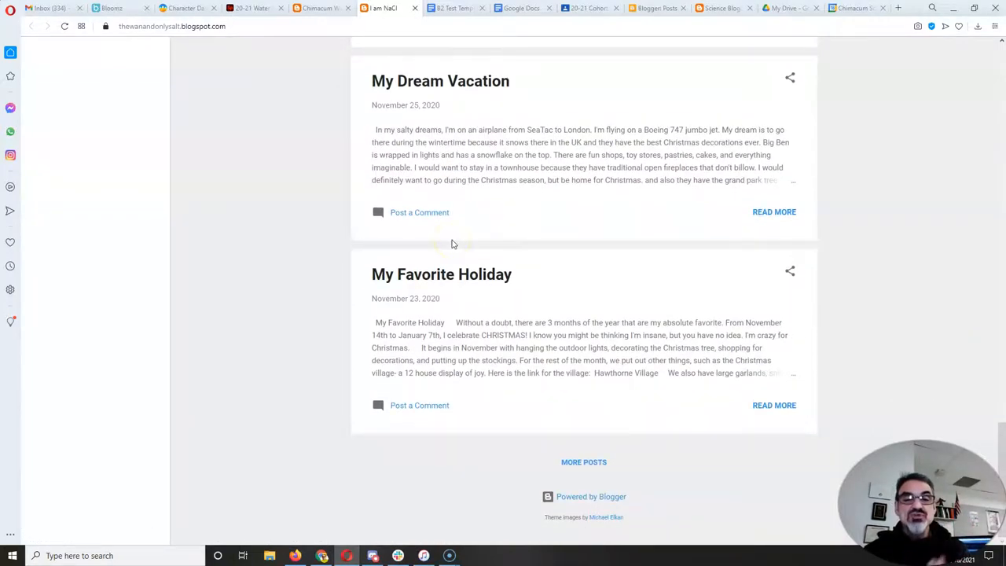
scroll(up, 3)
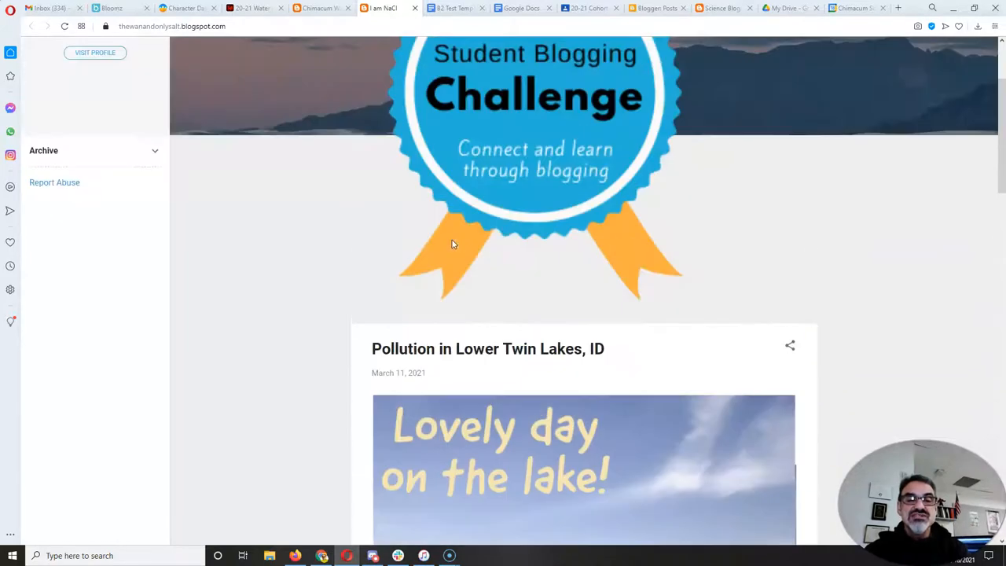
scroll(up, 3)
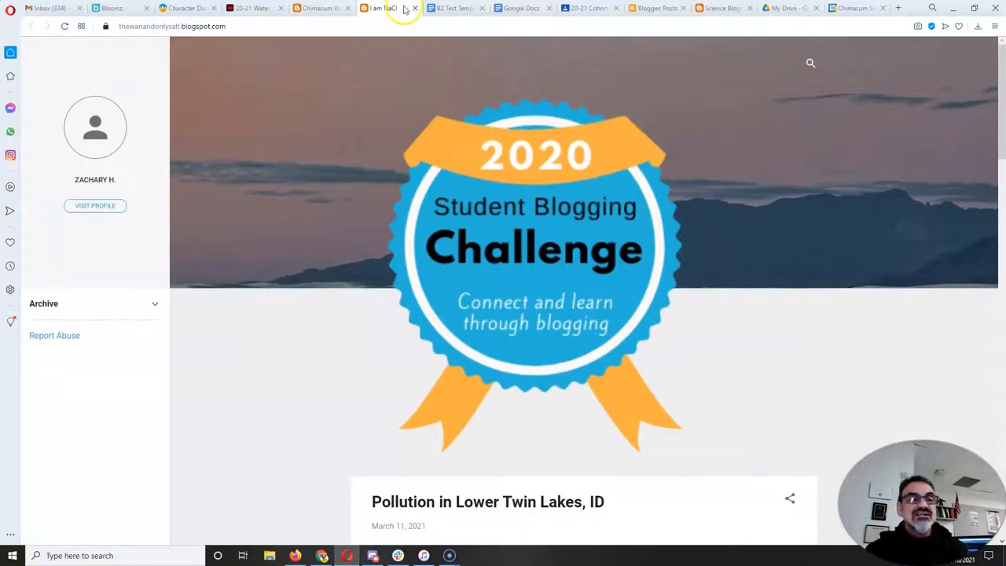
mouse_move(415, 9)
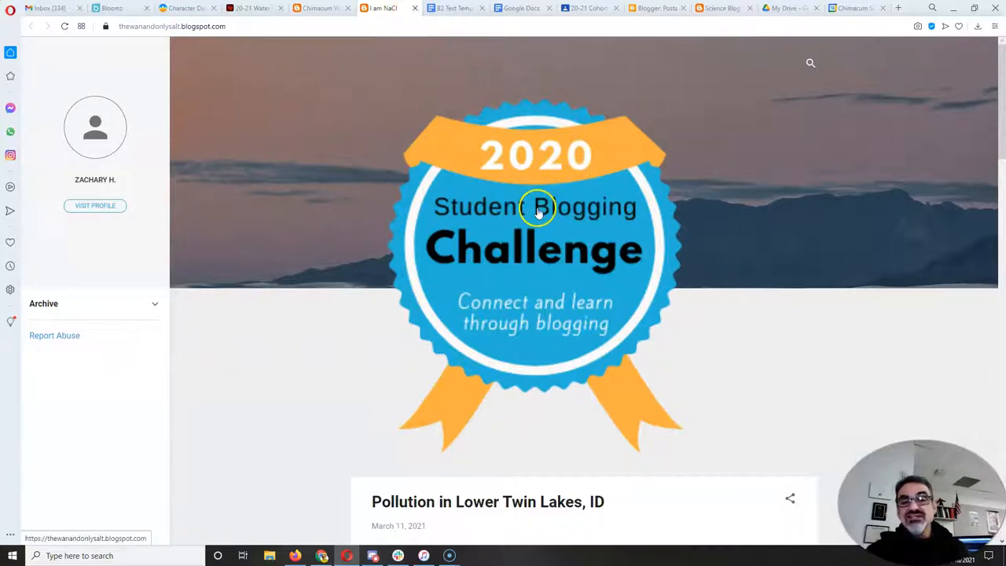
scroll(down, 3)
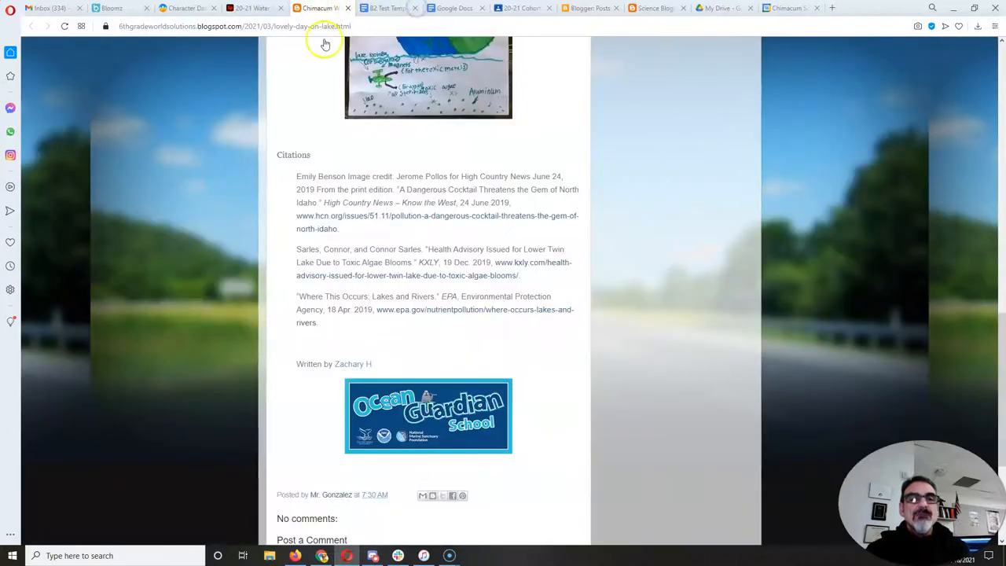
Step: Scroll the Chimacum World Solutions lake post from its citations back to the top
scroll(up, 3)
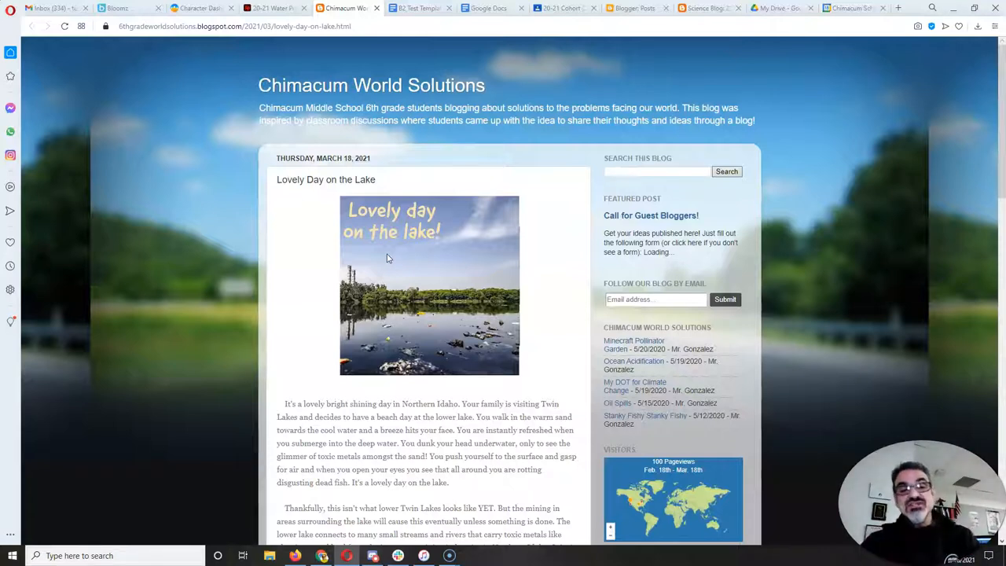
mouse_move(444, 322)
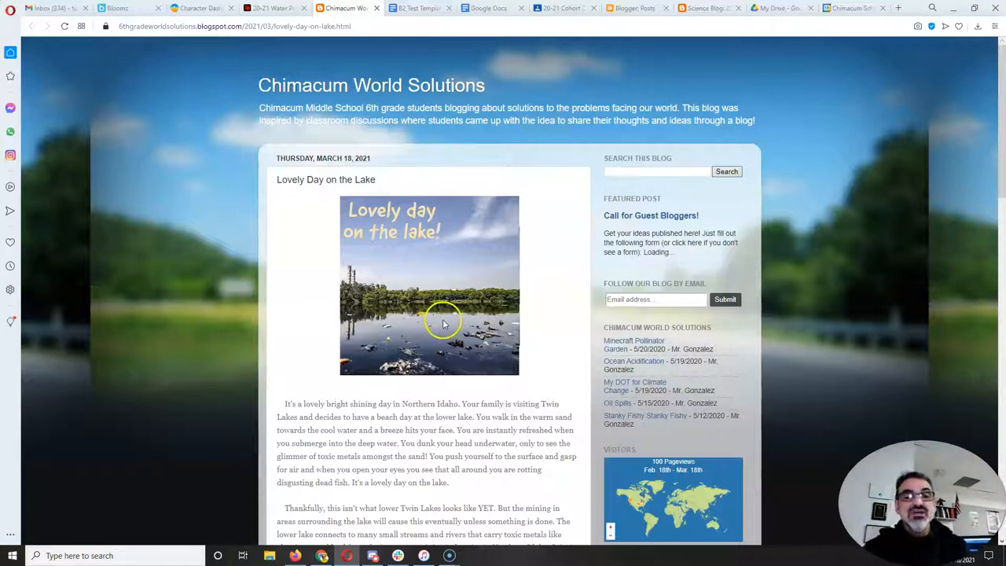
scroll(down, 3)
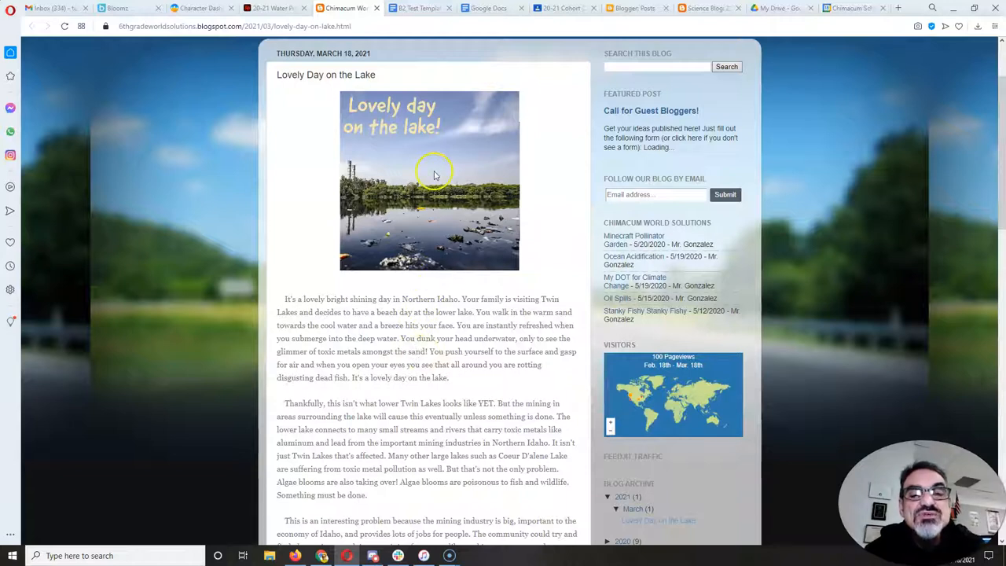
mouse_move(397, 156)
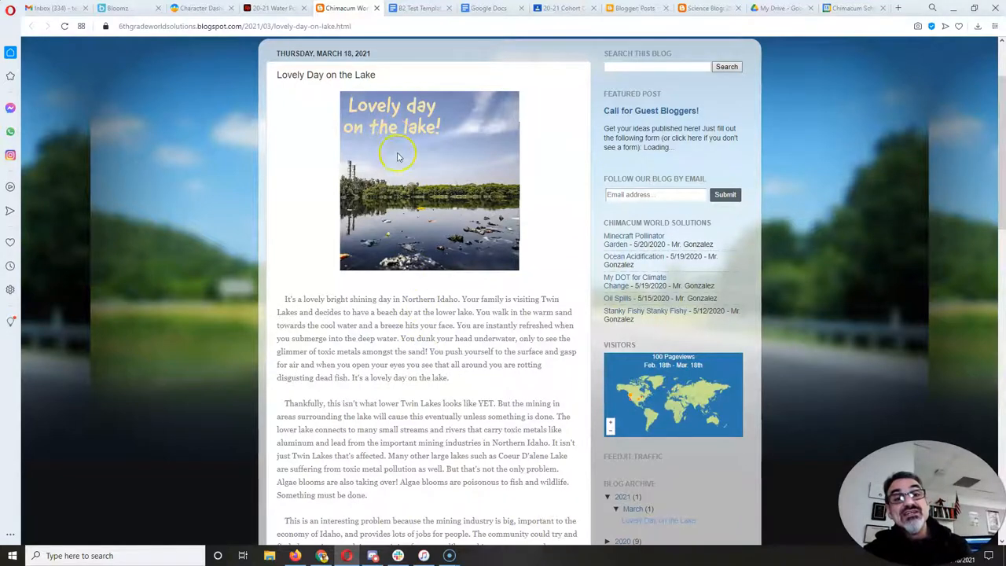
scroll(up, 3)
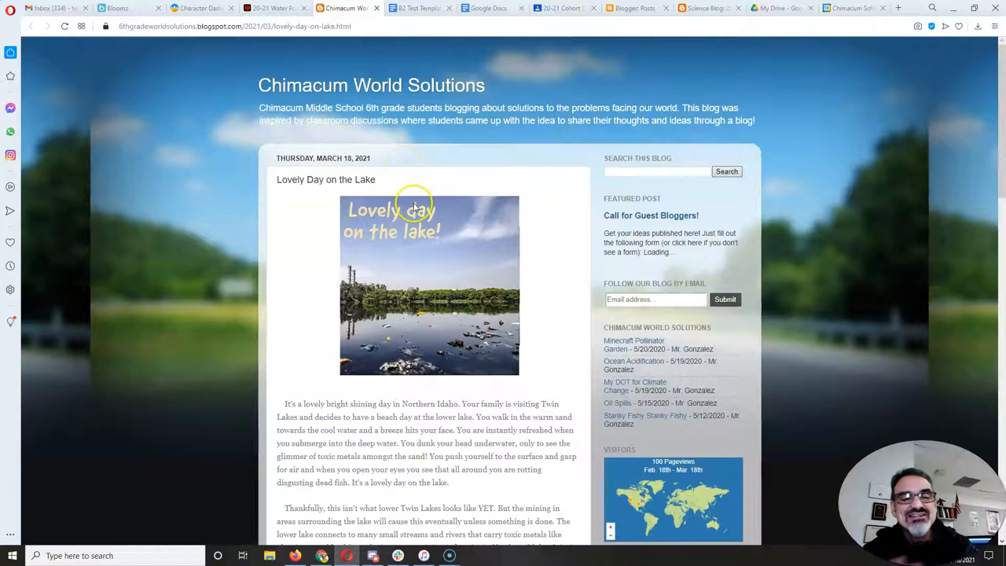
scroll(down, 3)
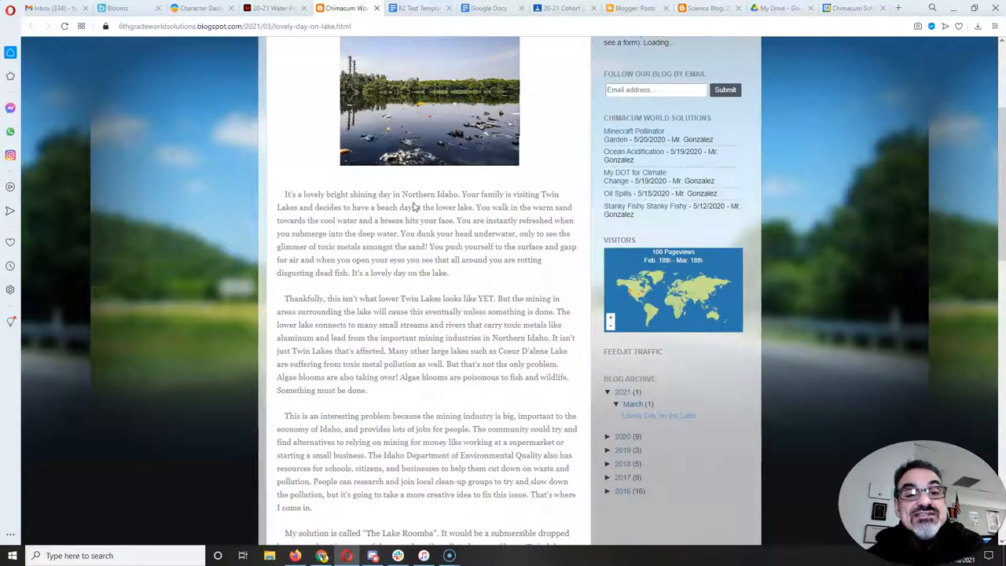
mouse_move(598, 151)
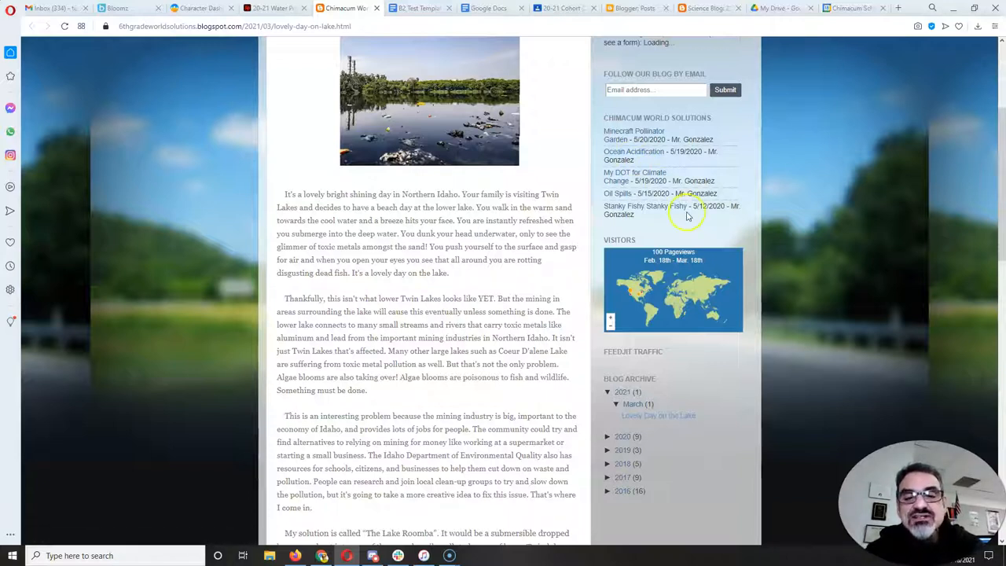
scroll(down, 3)
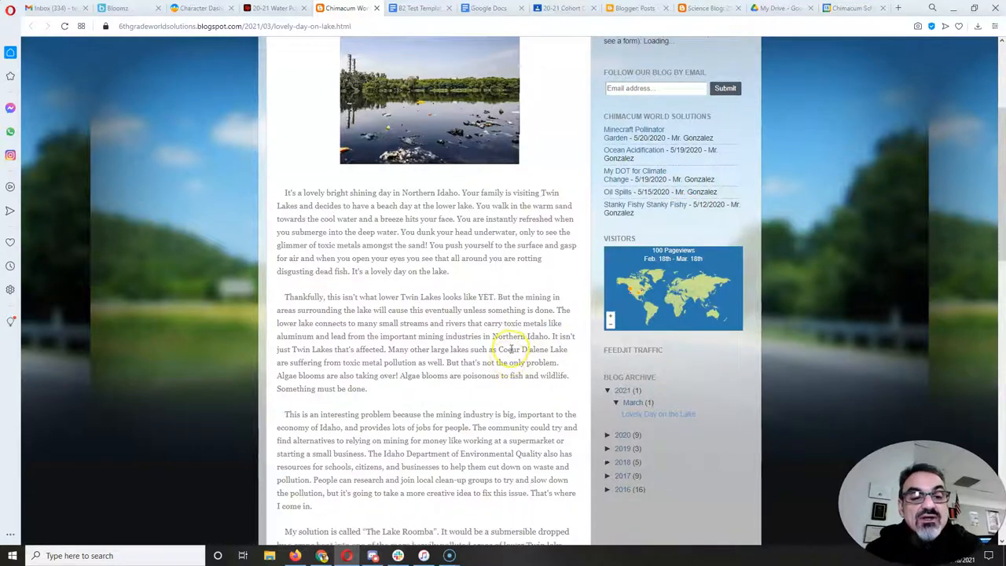
scroll(down, 3)
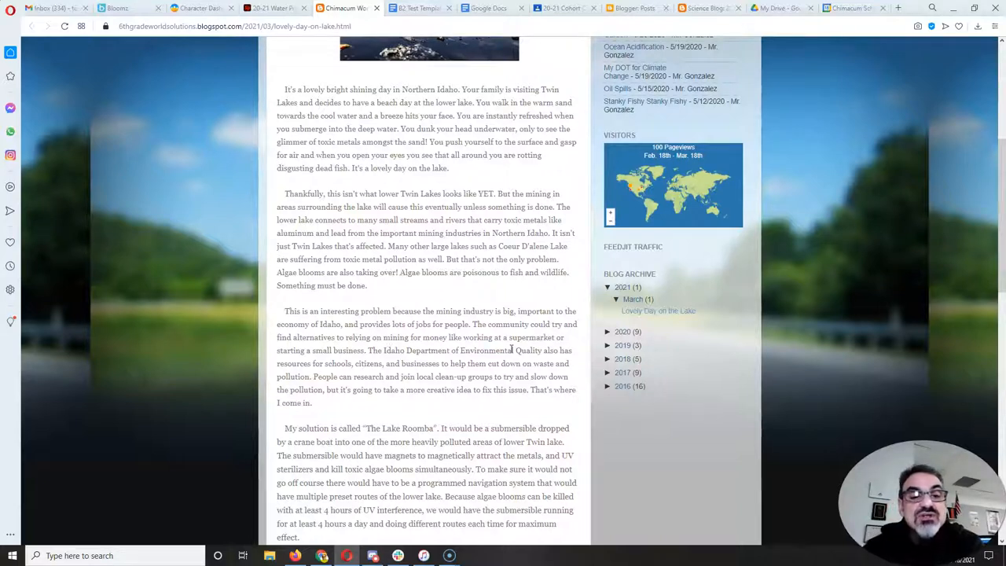
scroll(down, 3)
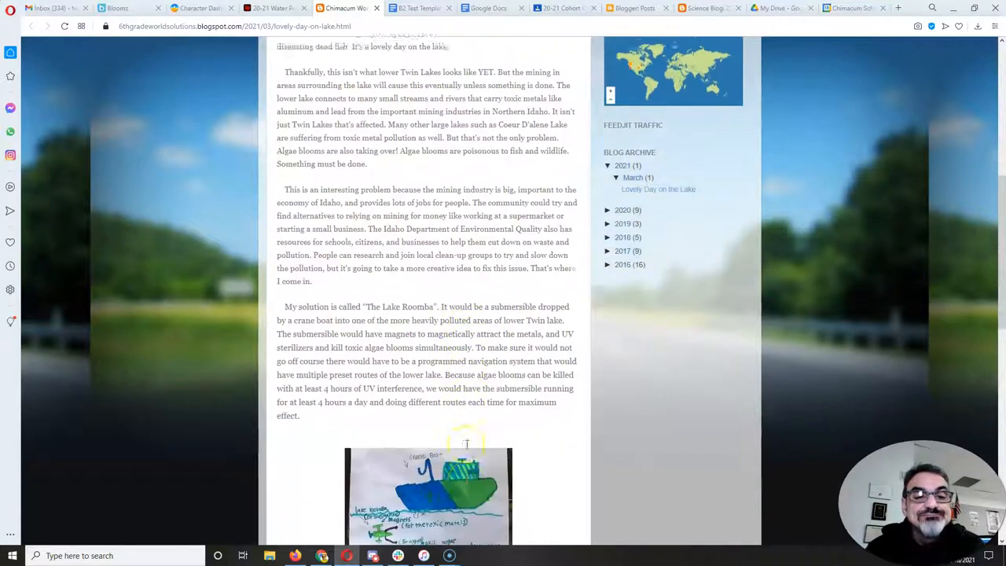
scroll(down, 3)
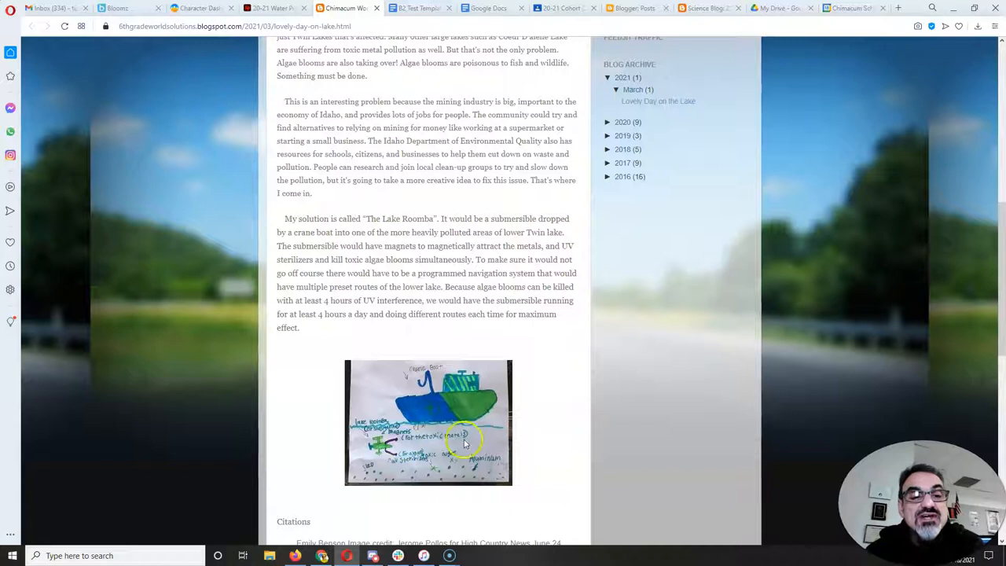
mouse_move(342, 385)
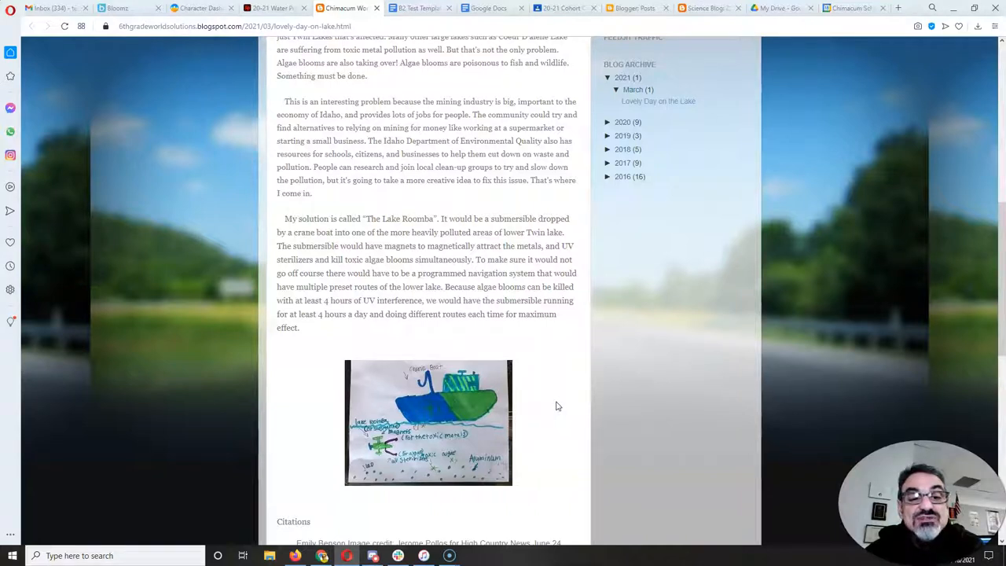
scroll(down, 3)
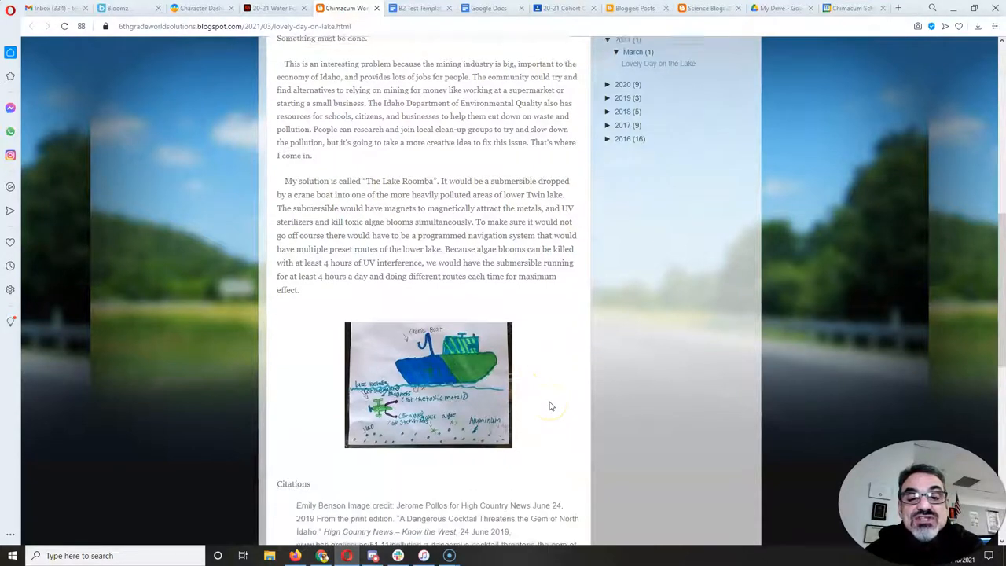
scroll(down, 3)
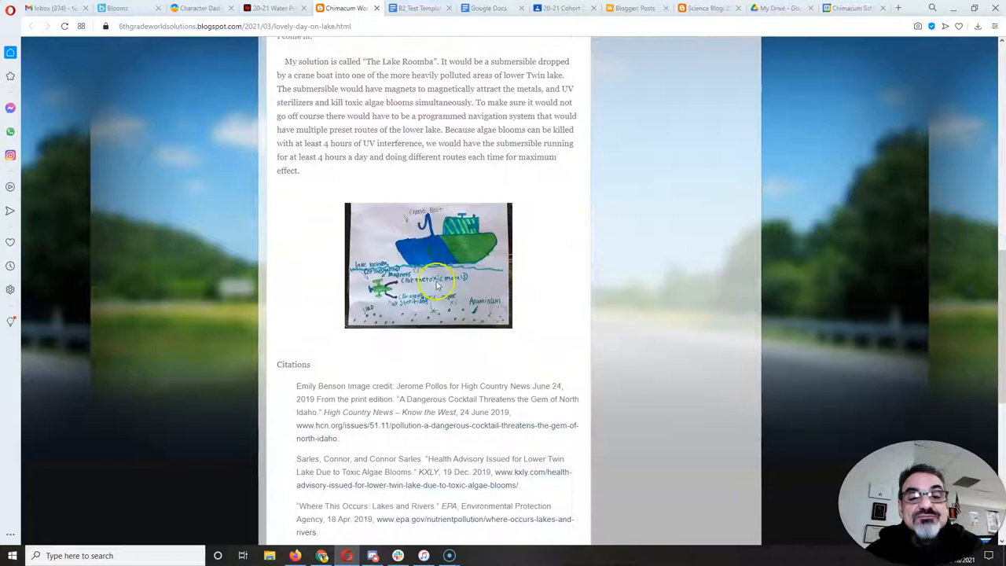
mouse_move(571, 295)
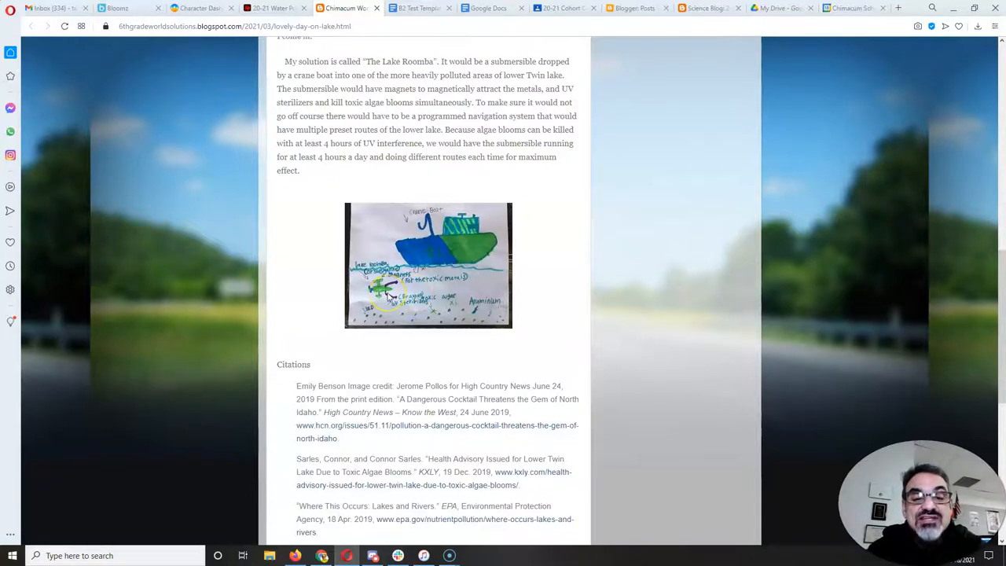
scroll(down, 3)
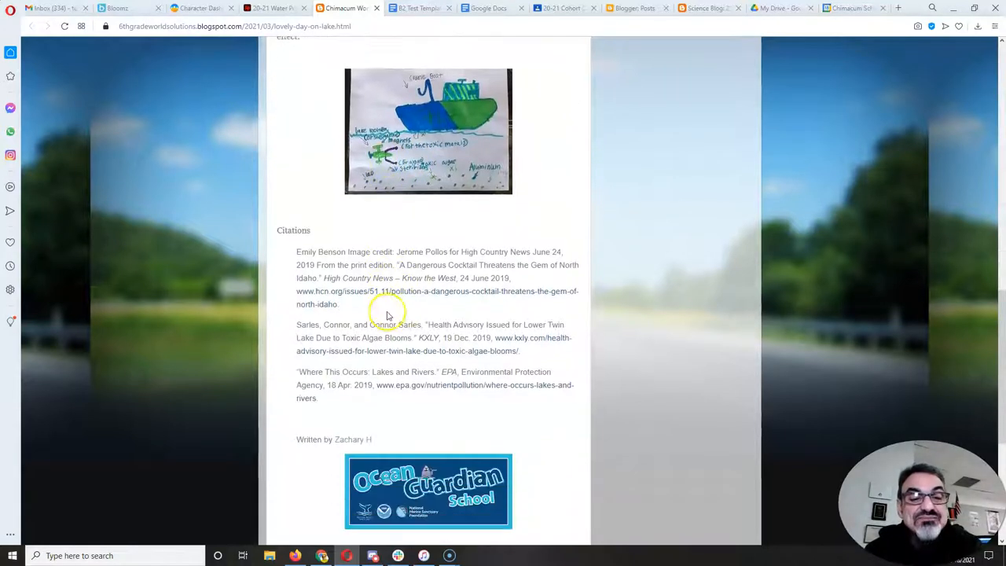
scroll(down, 3)
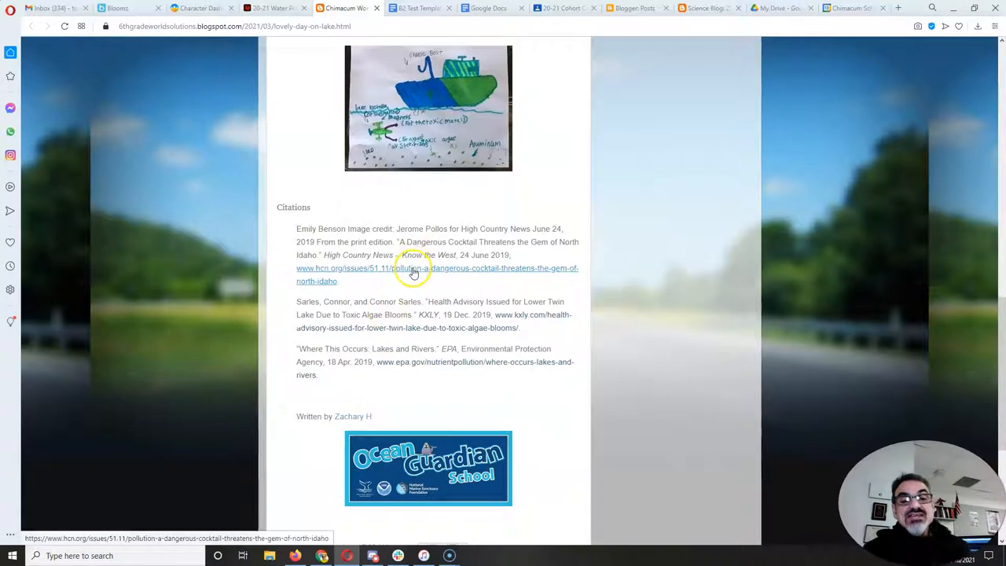
mouse_move(425, 363)
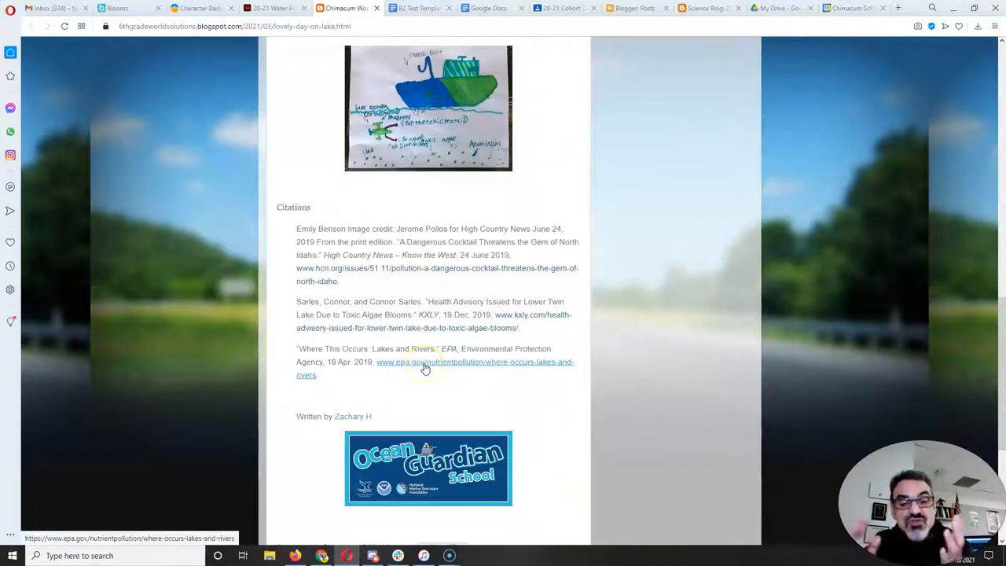
scroll(up, 3)
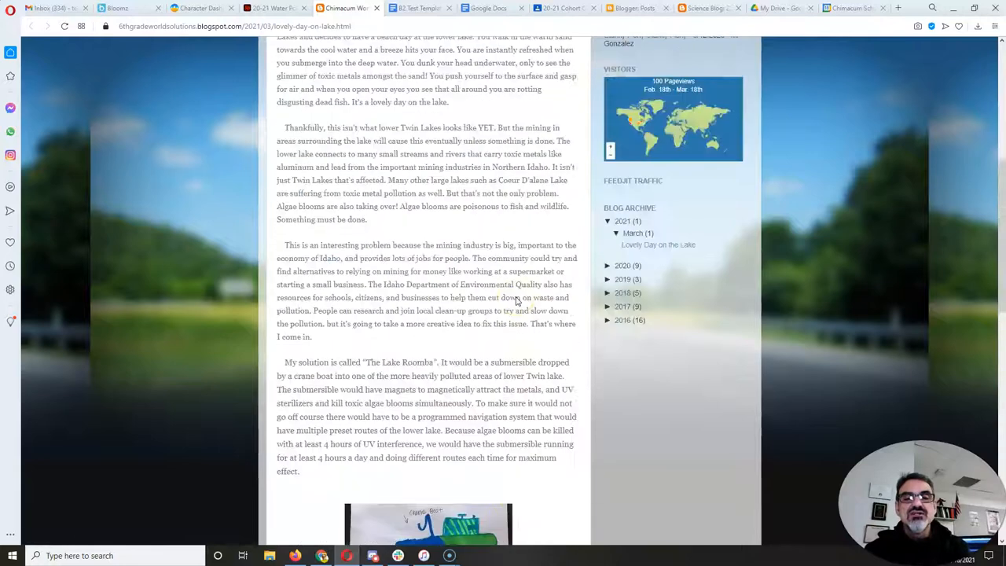
scroll(up, 3)
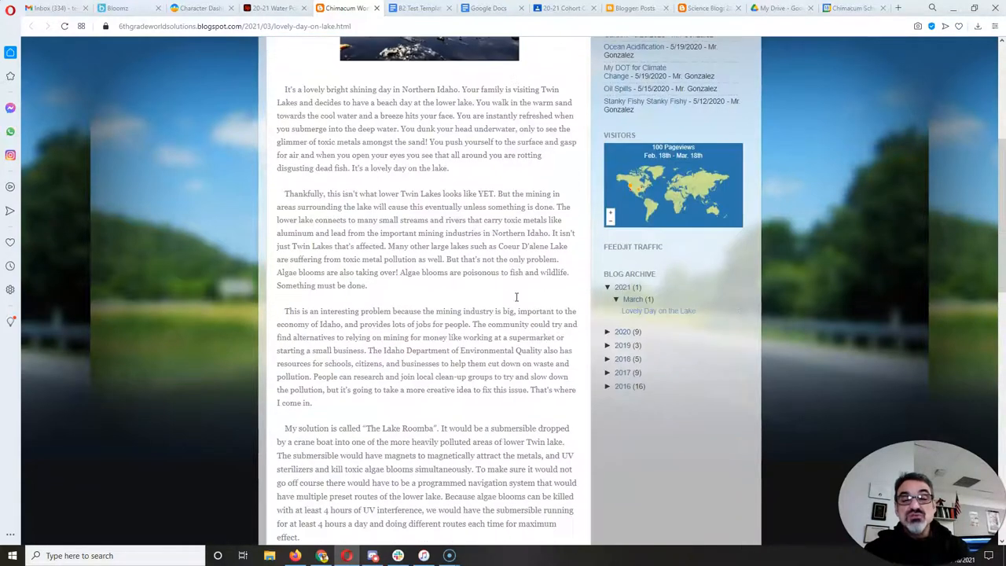
scroll(down, 3)
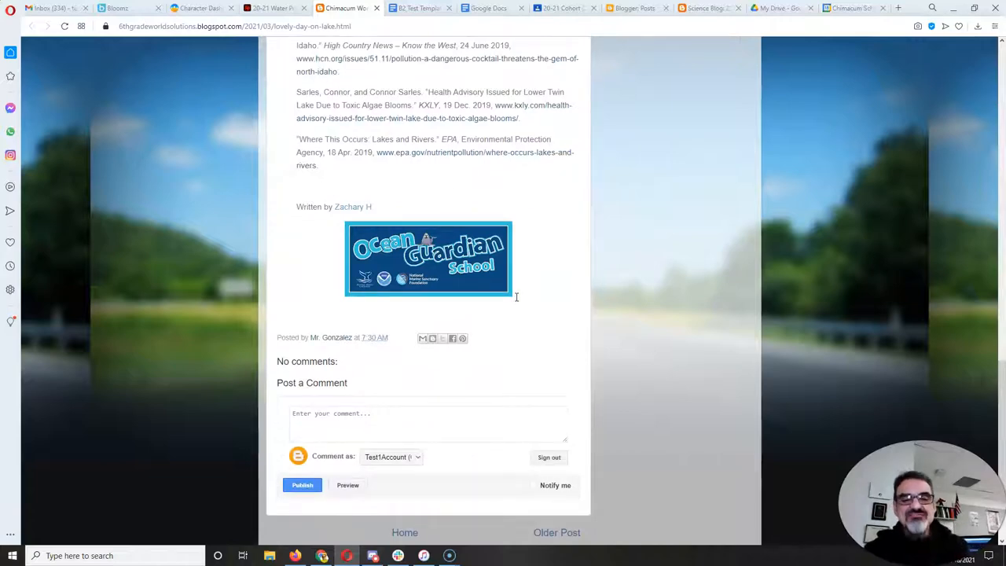
scroll(up, 3)
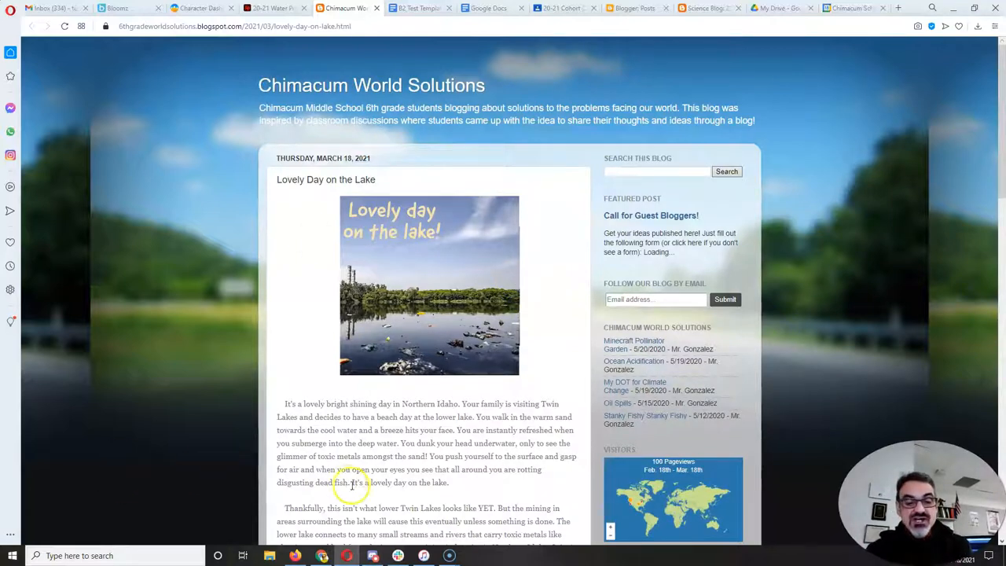
mouse_move(259, 250)
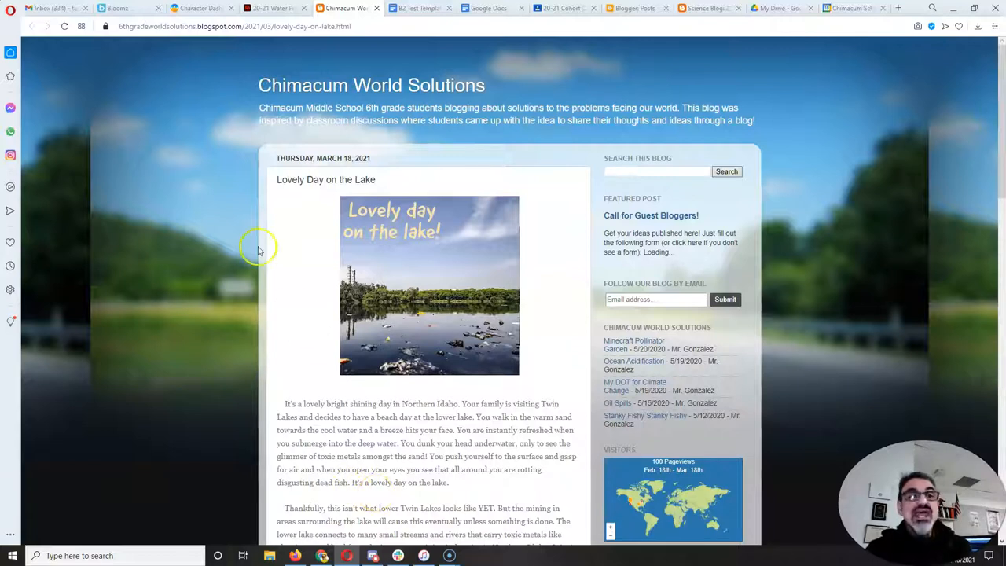
click(271, 7)
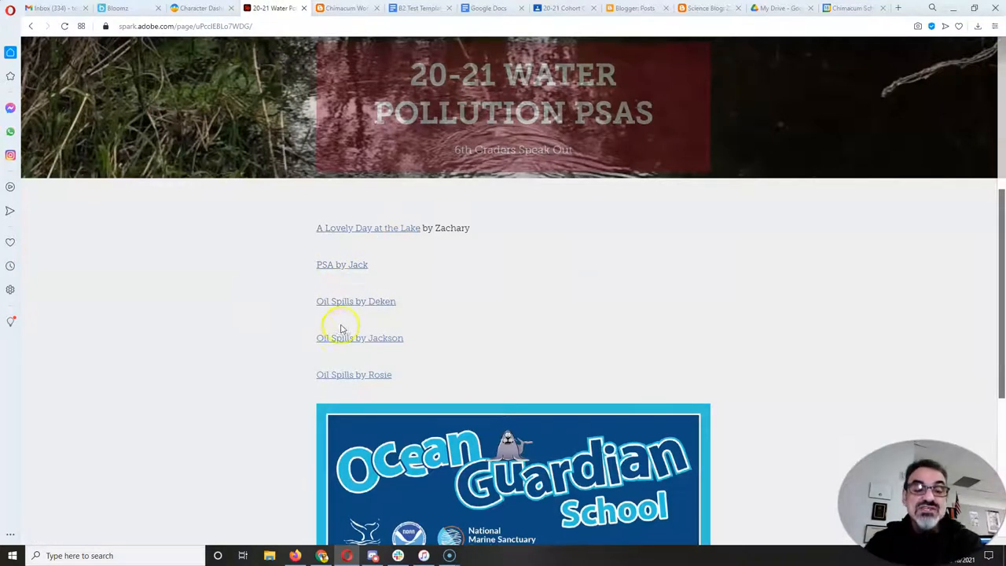
Step: Scroll around the PSA page, then switch to the Classcraft Class Tools window
scroll(down, 3)
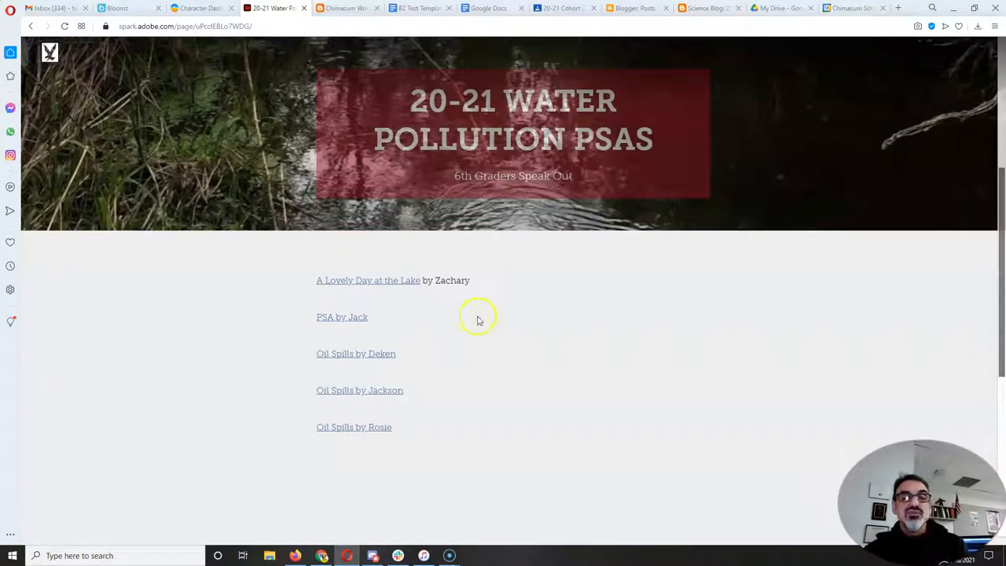
scroll(up, 3)
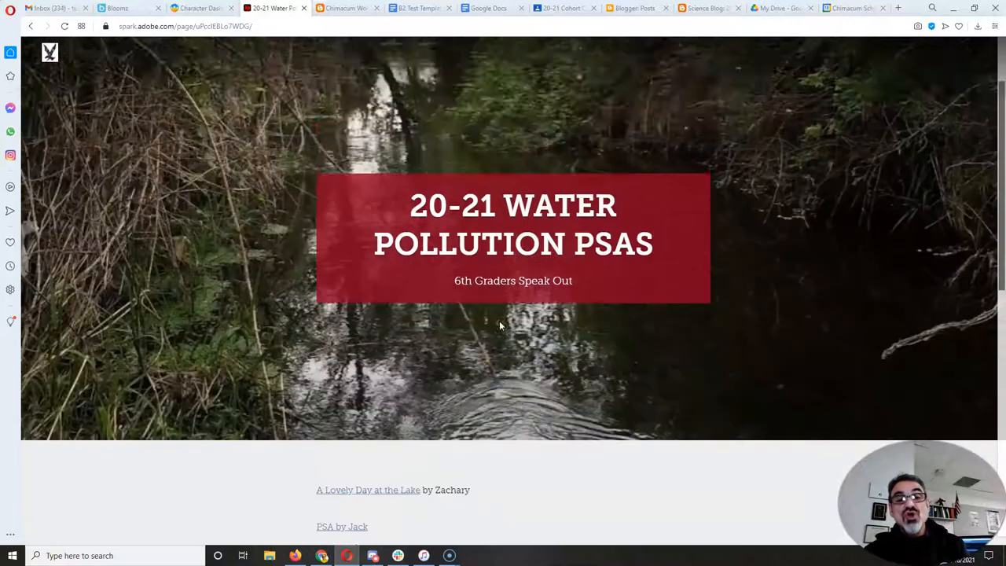
scroll(down, 3)
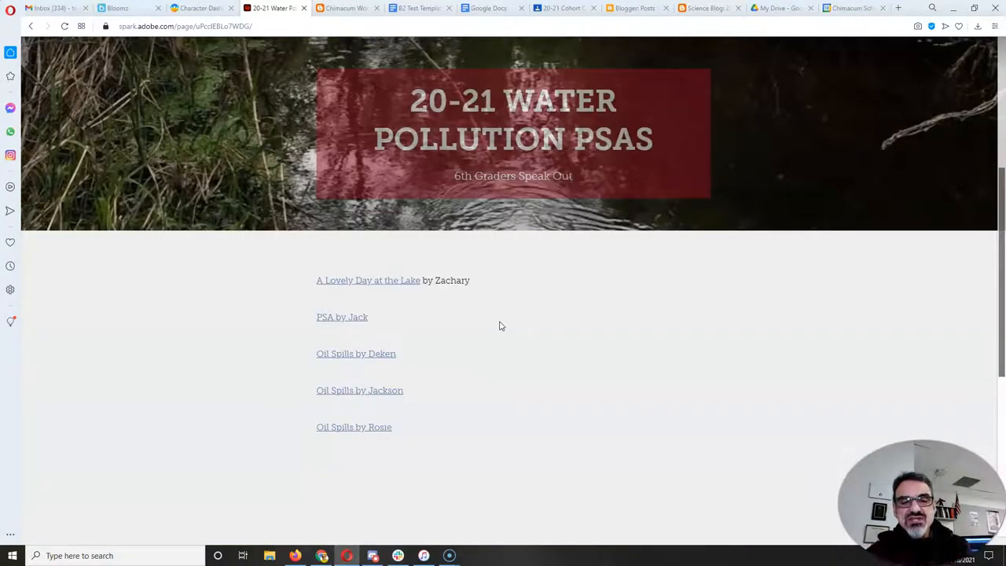
scroll(down, 3)
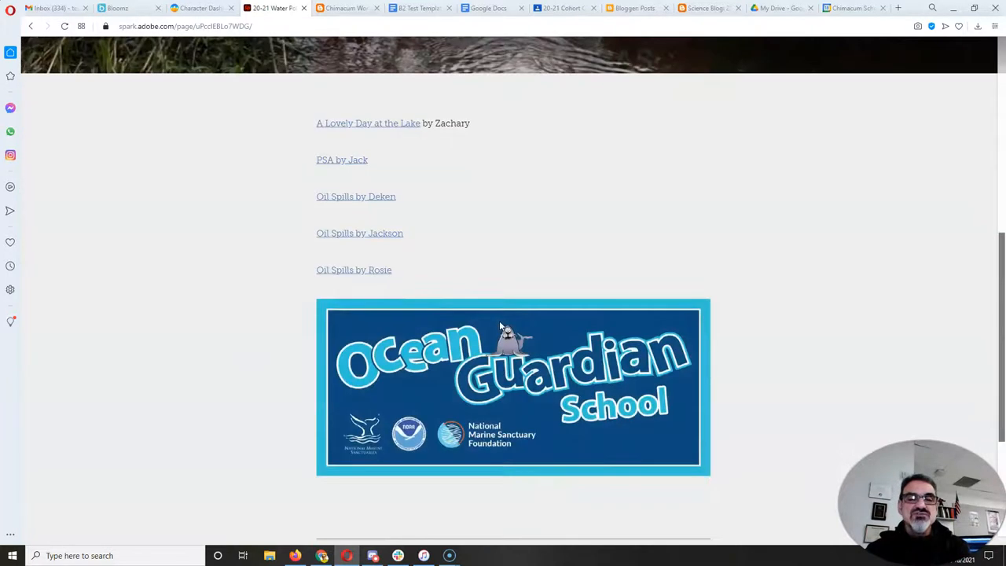
scroll(up, 3)
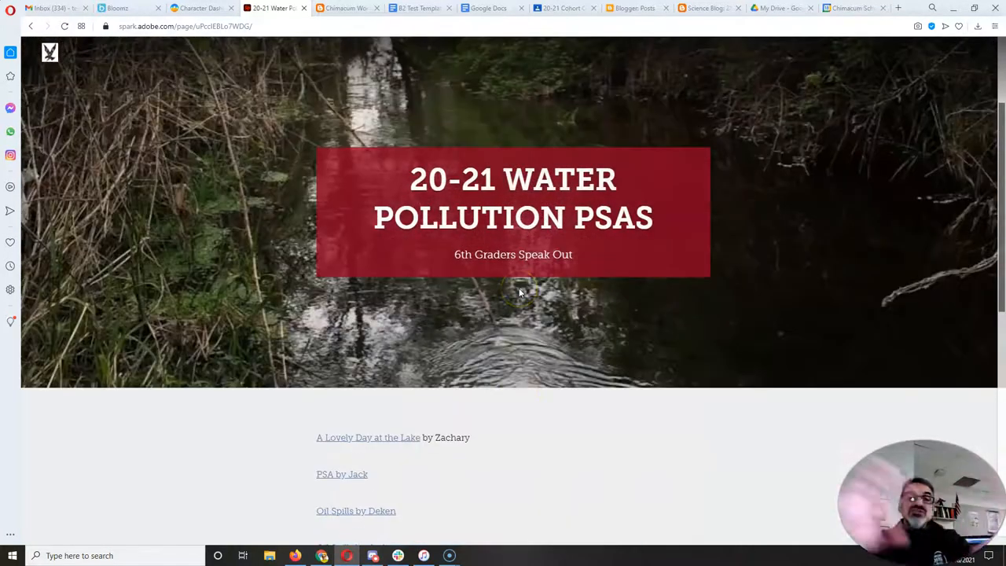
scroll(down, 3)
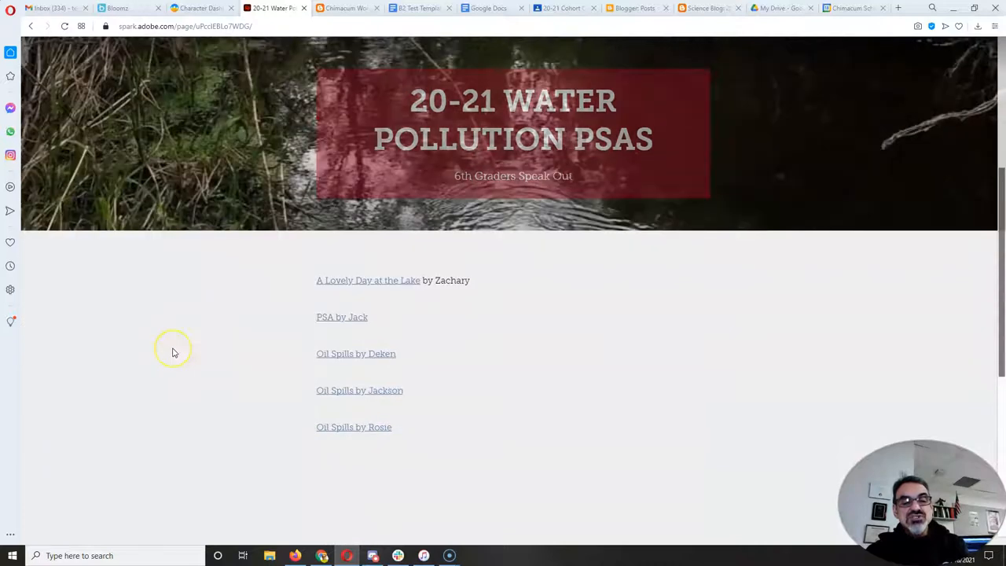
mouse_move(23, 531)
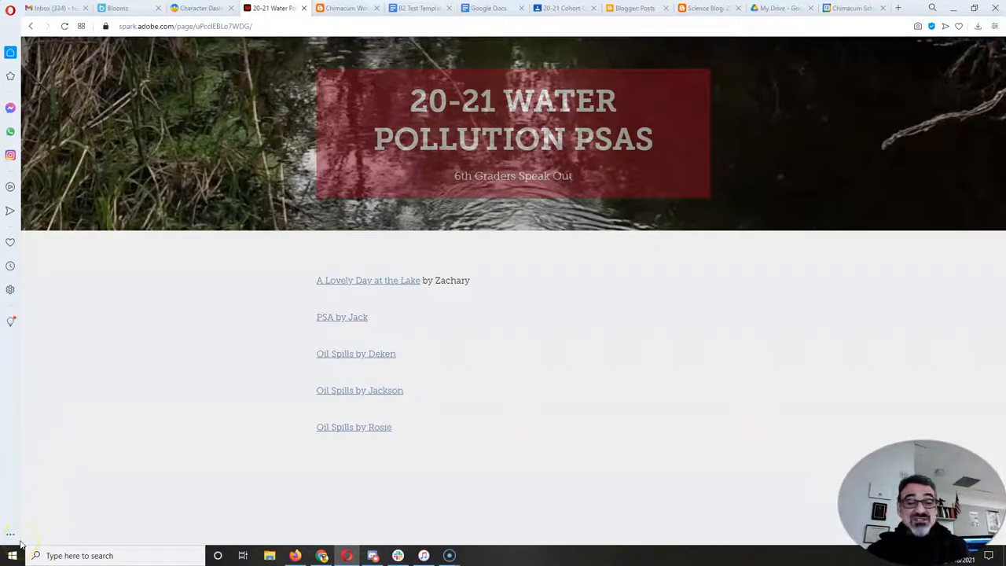
mouse_move(315, 556)
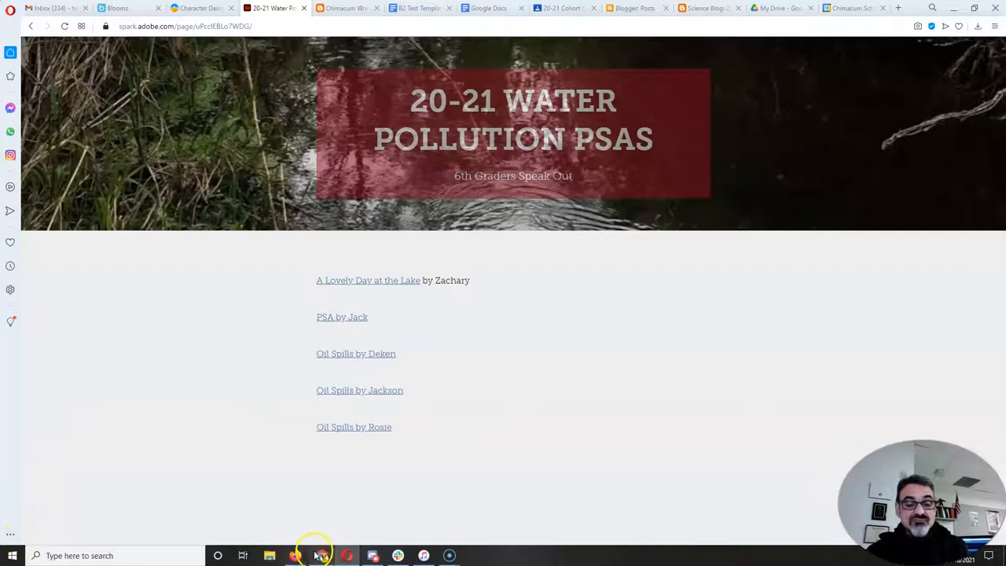
mouse_move(321, 556)
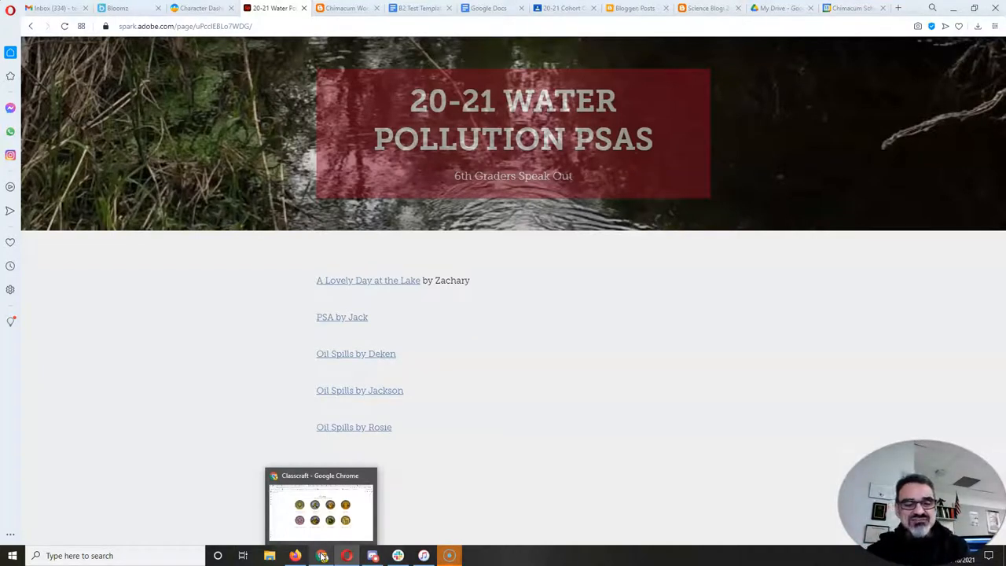
click(321, 504)
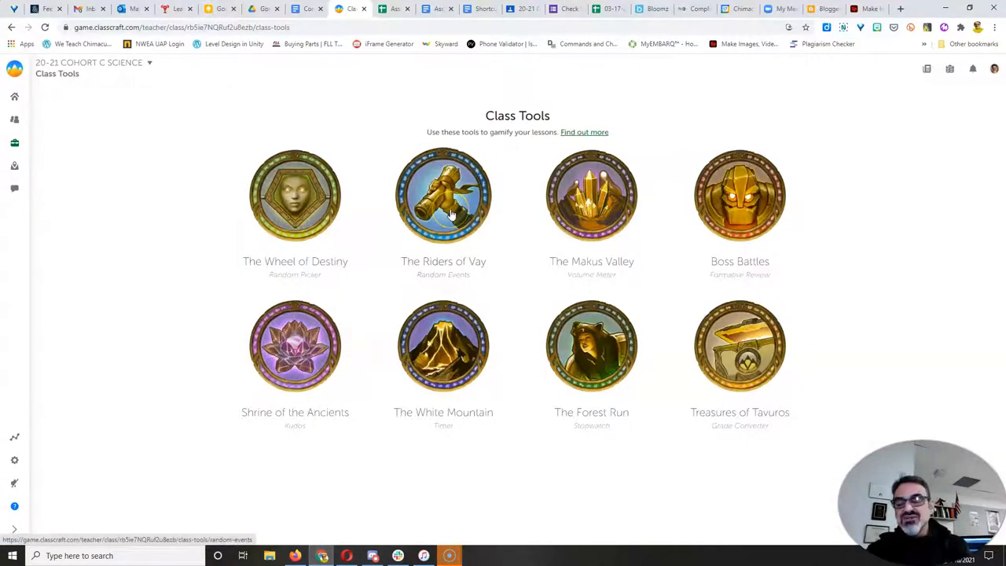
Step: Reveal The Riders of Vay event 'Health Abounds!' (+20 HP) and review team results
click(443, 195)
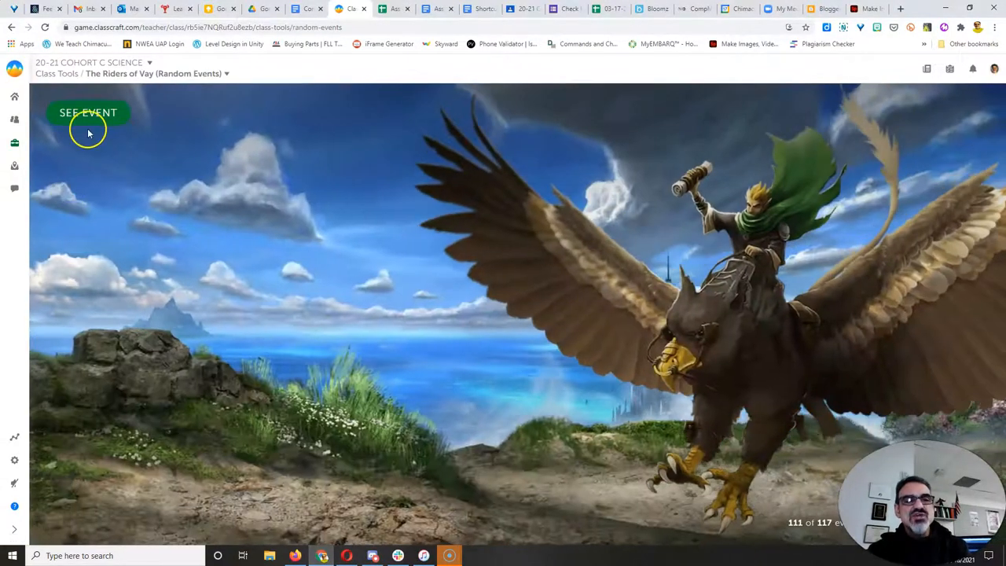
click(88, 113)
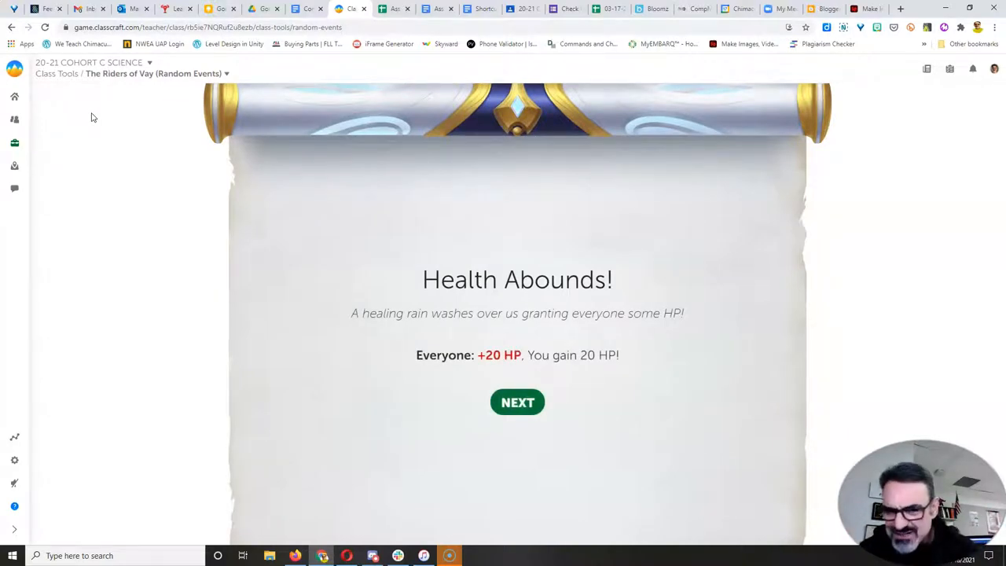
mouse_move(188, 55)
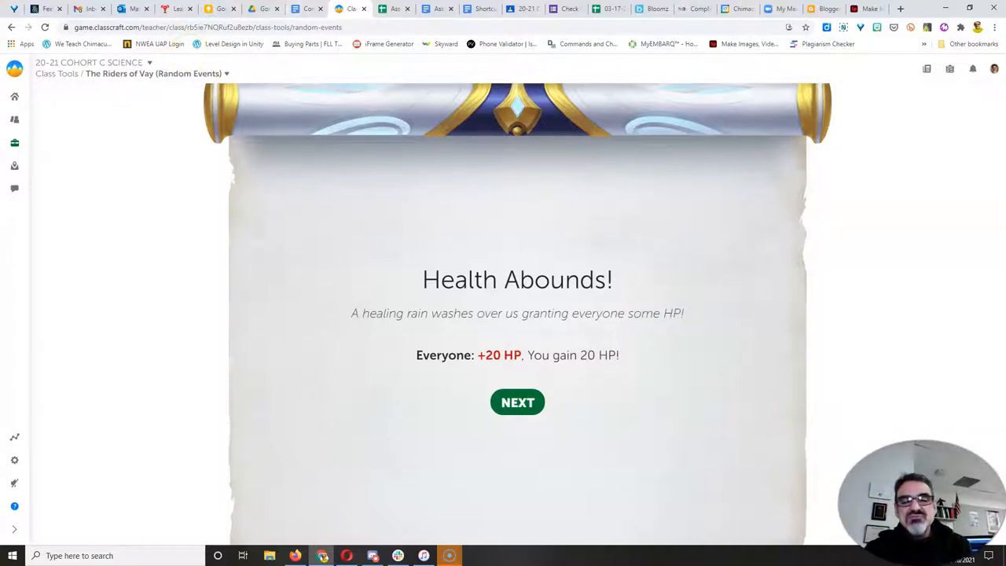
mouse_move(176, 218)
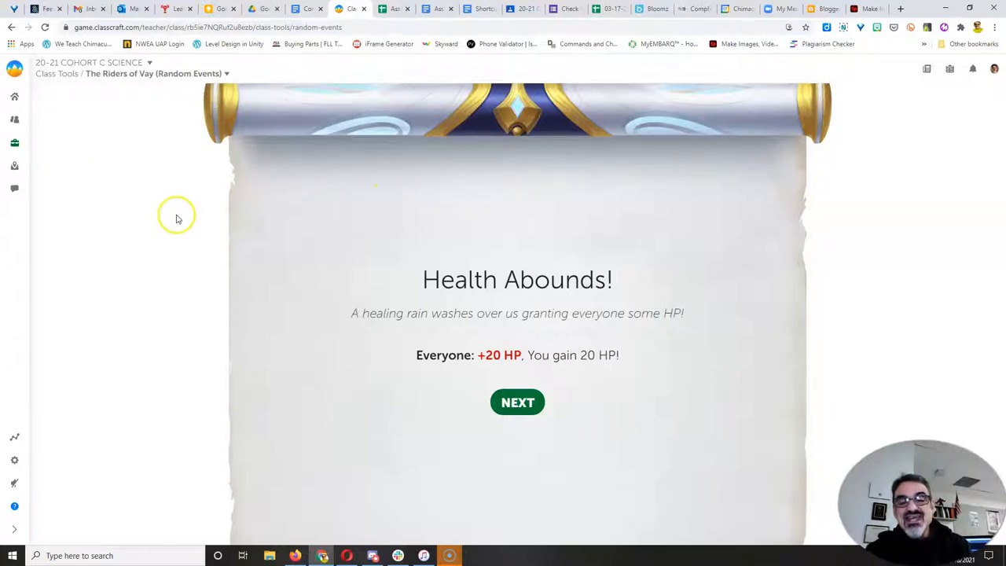
click(517, 402)
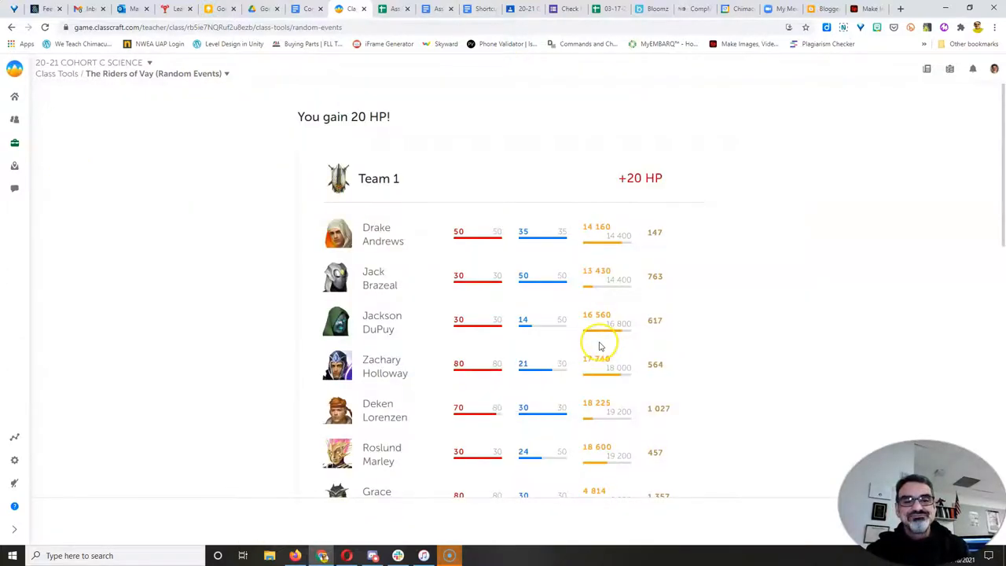
scroll(down, 3)
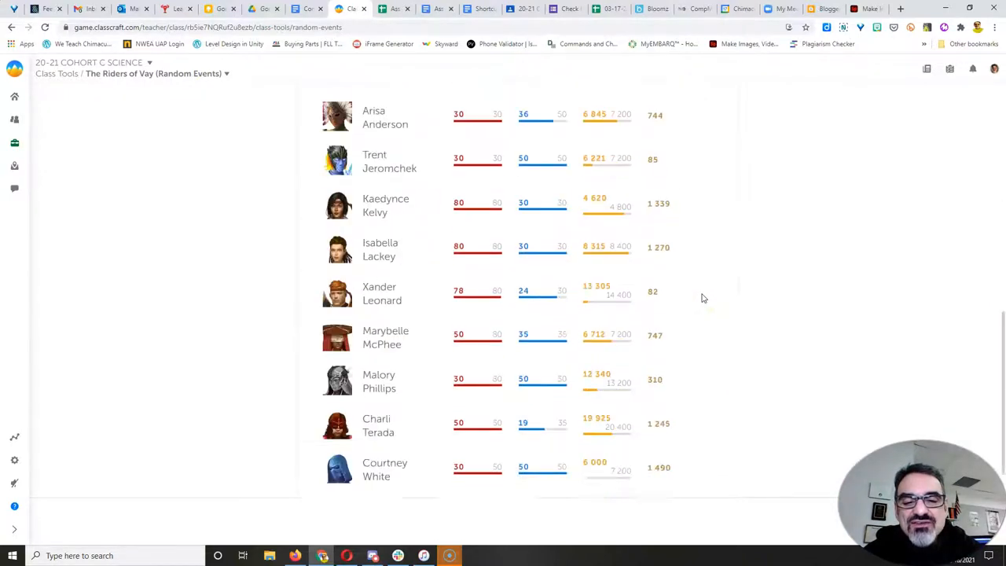
scroll(down, 3)
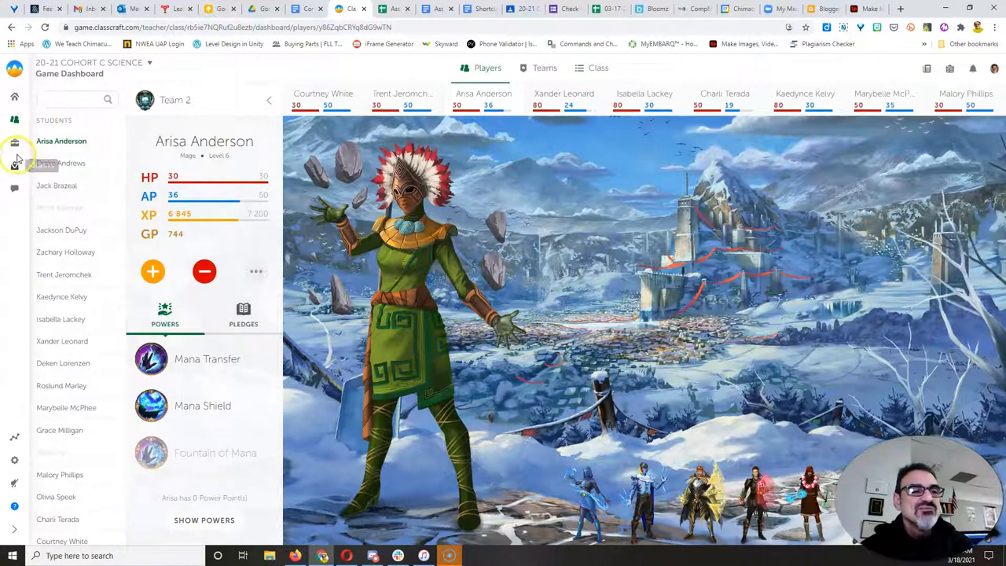
Step: Reveal The Riders of Vay event 'Woe to healers' (healers lose 15 HP) and close it
click(14, 166)
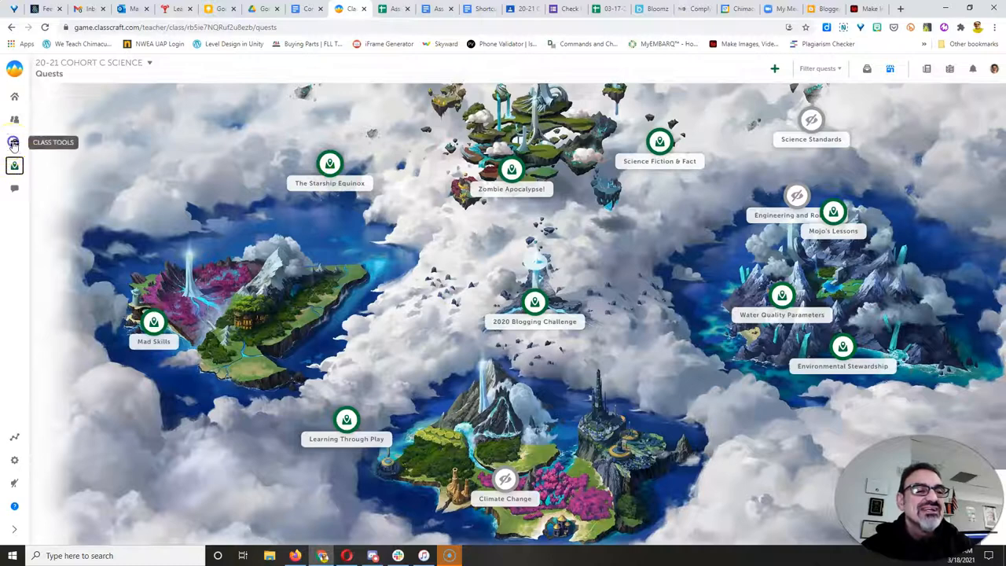
click(14, 143)
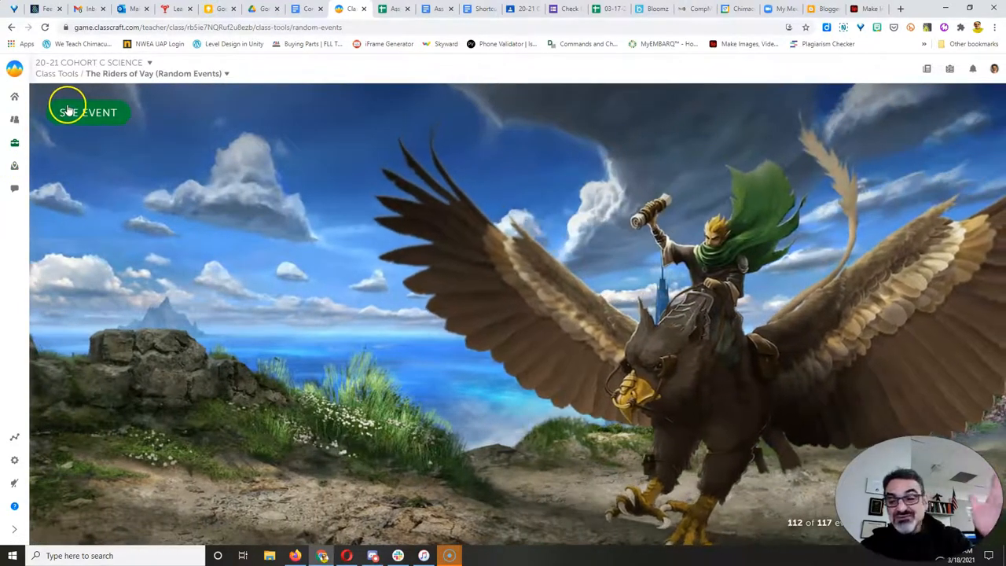
click(87, 112)
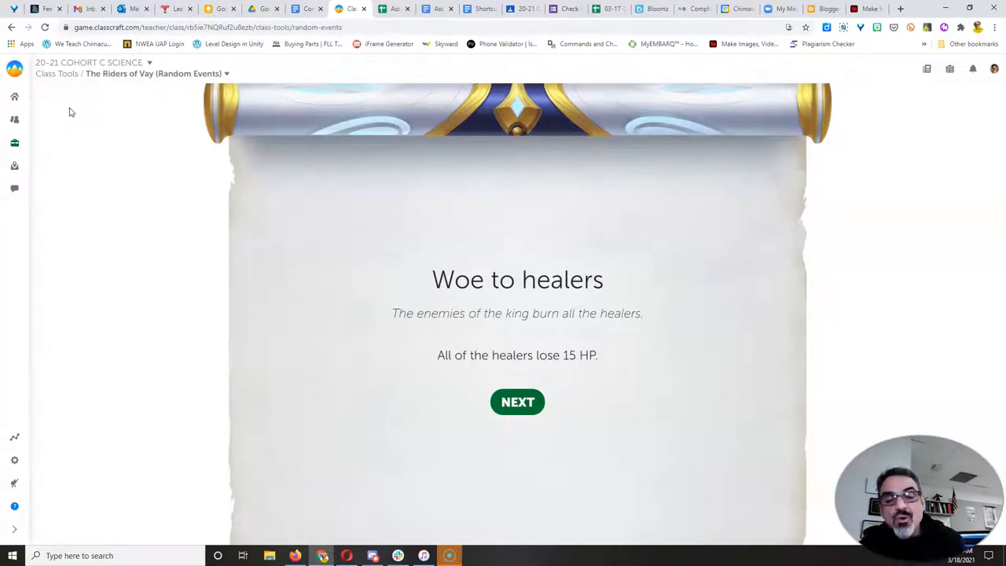
mouse_move(425, 381)
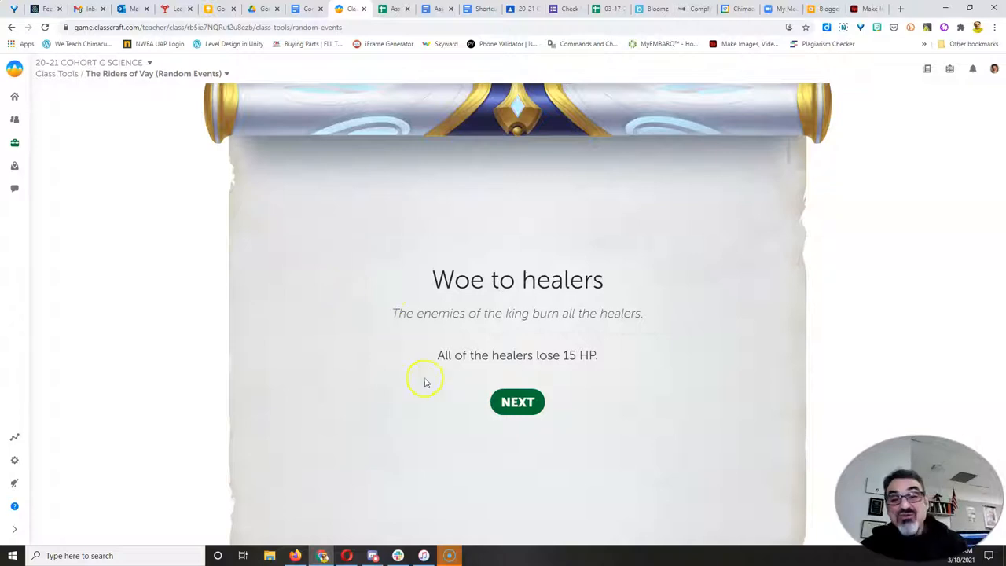
click(517, 402)
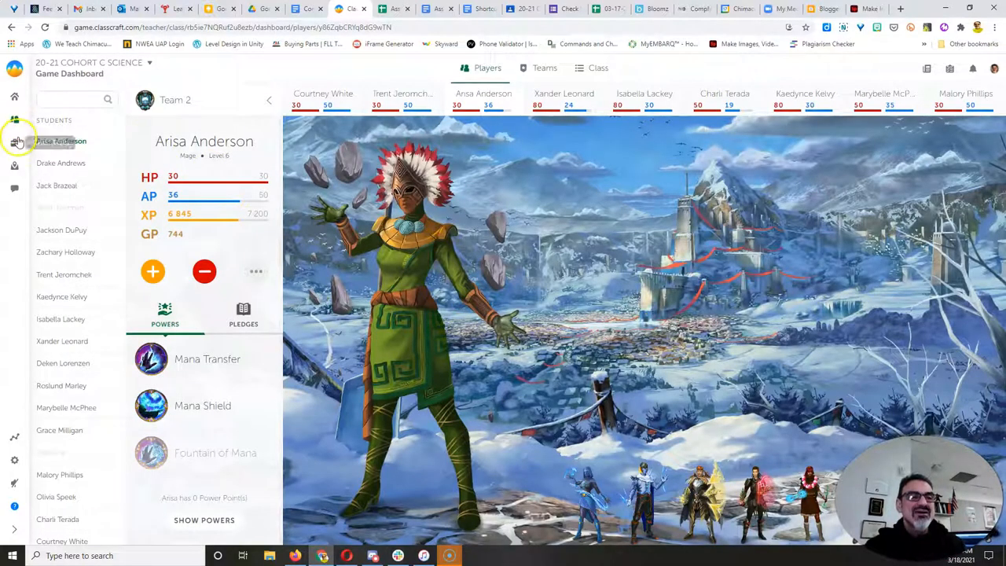
mouse_move(14, 143)
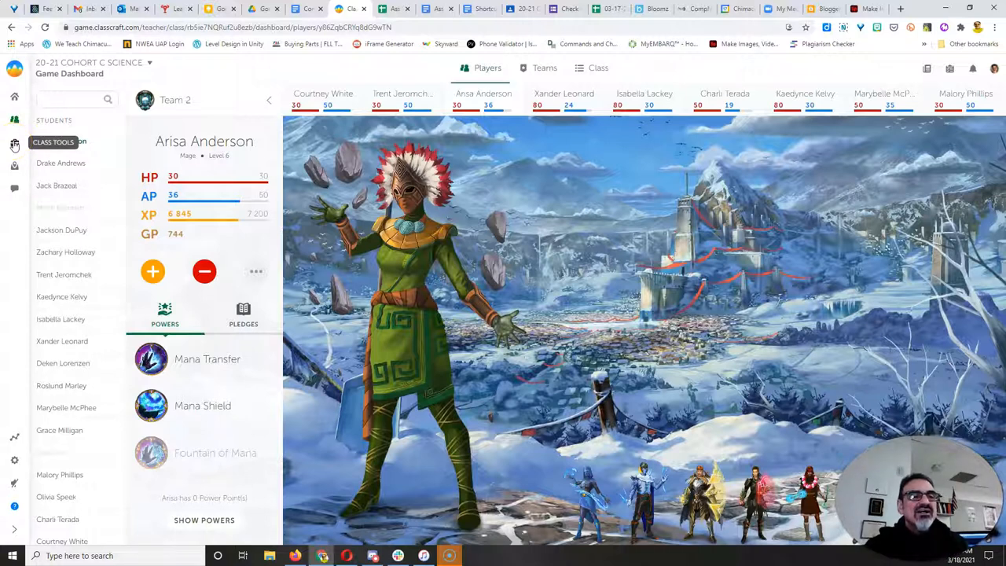
Step: Filter the class list to Healers and select Drake Andrews, Marybelle McPhee and Charli Terada
click(598, 67)
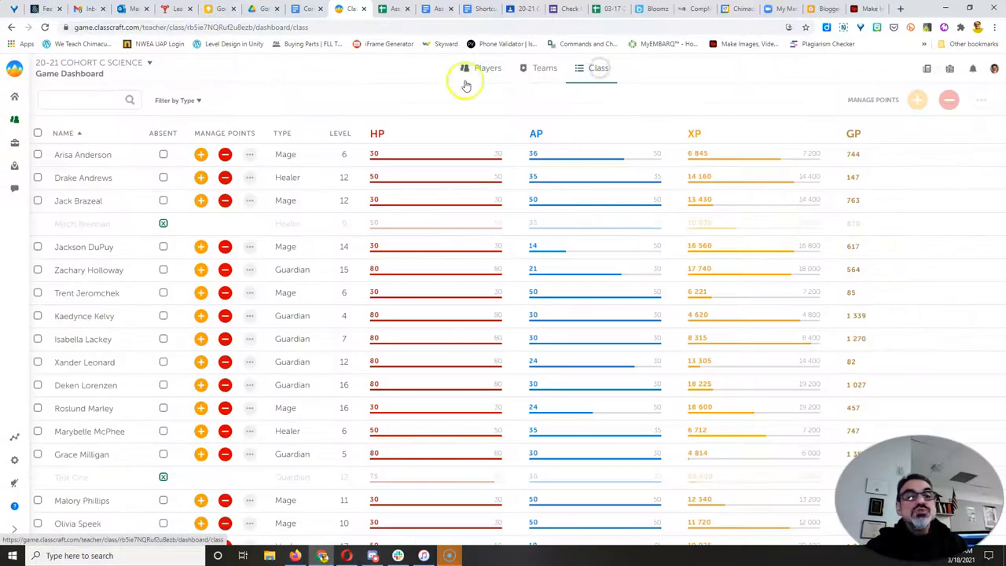
click(176, 99)
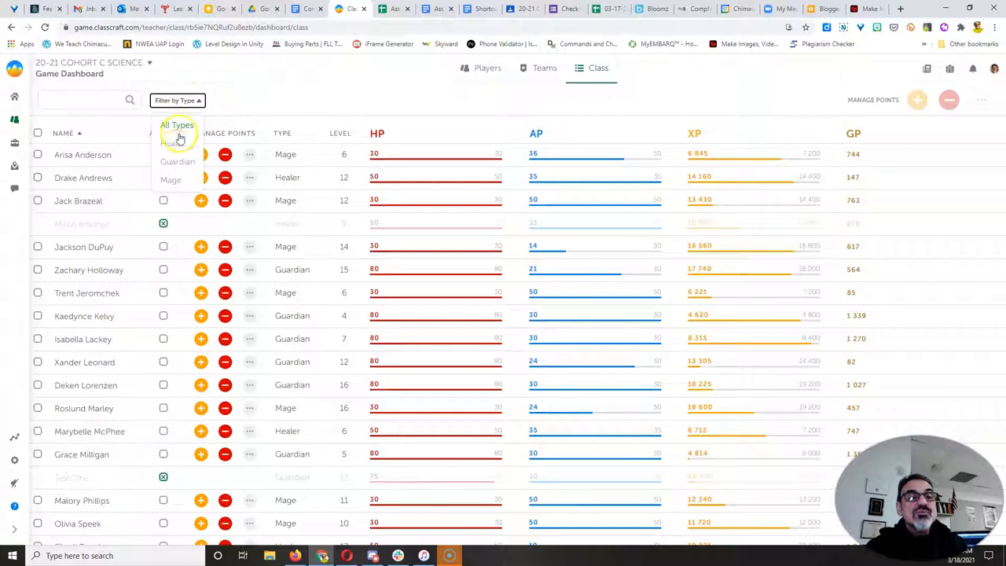
click(172, 143)
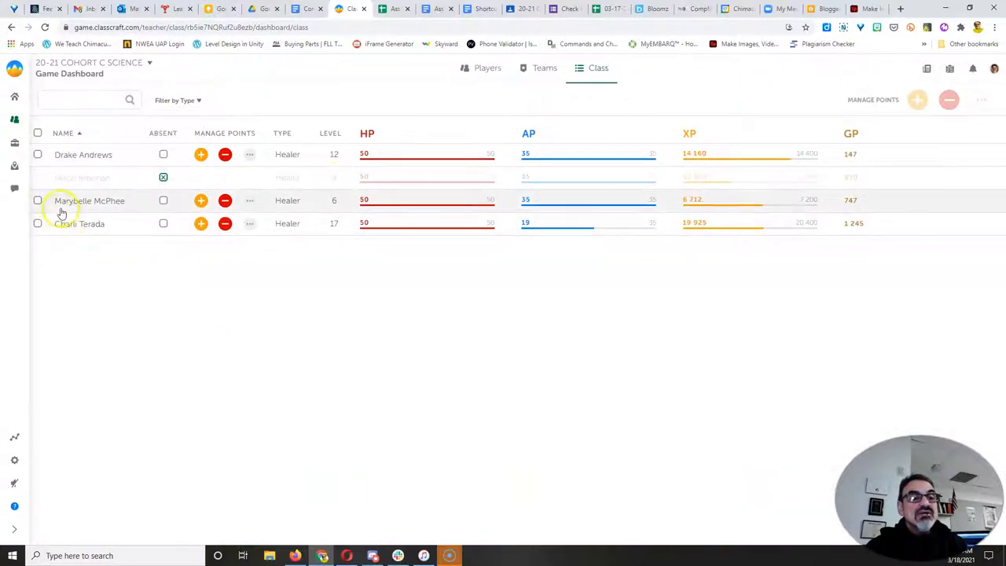
click(38, 133)
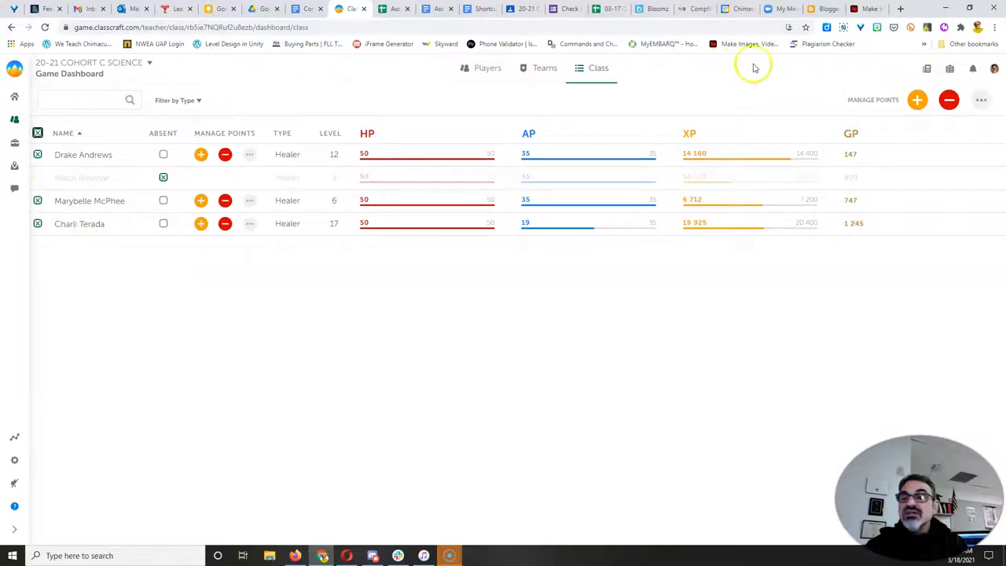
click(981, 100)
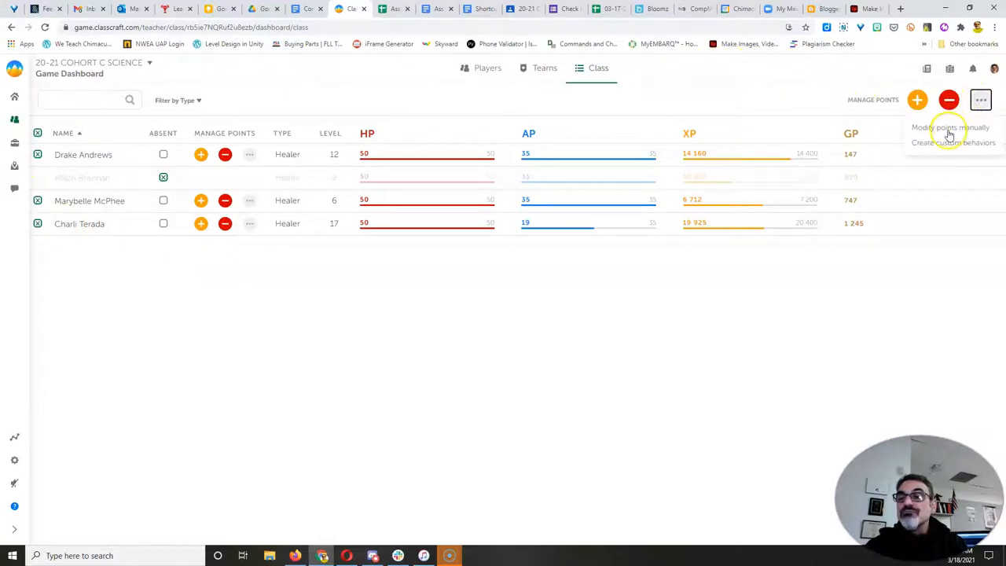
Step: Apply a manual −15 HP entry with reason 'The enemies of the King try to burn the Healers!'
click(952, 127)
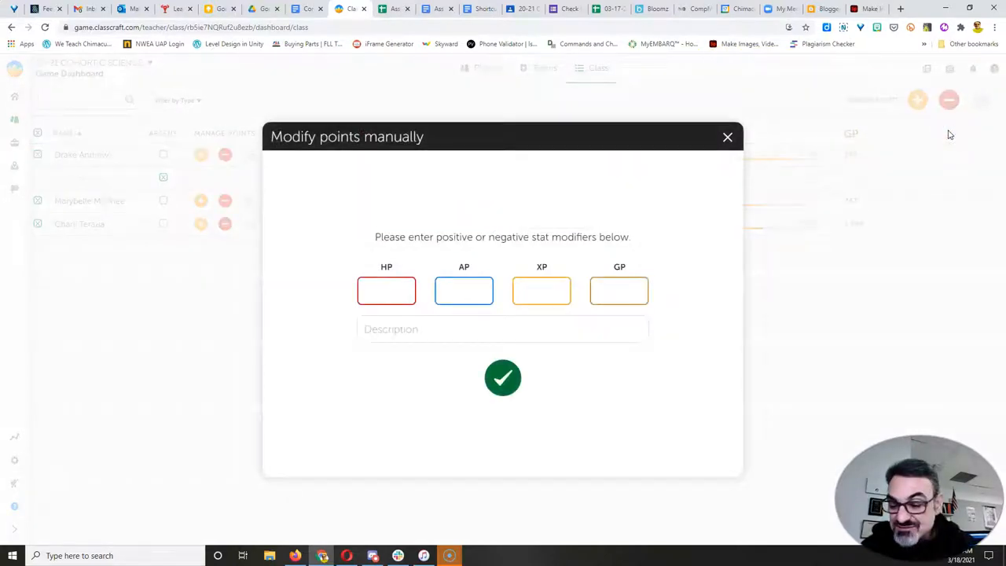
text(-15)
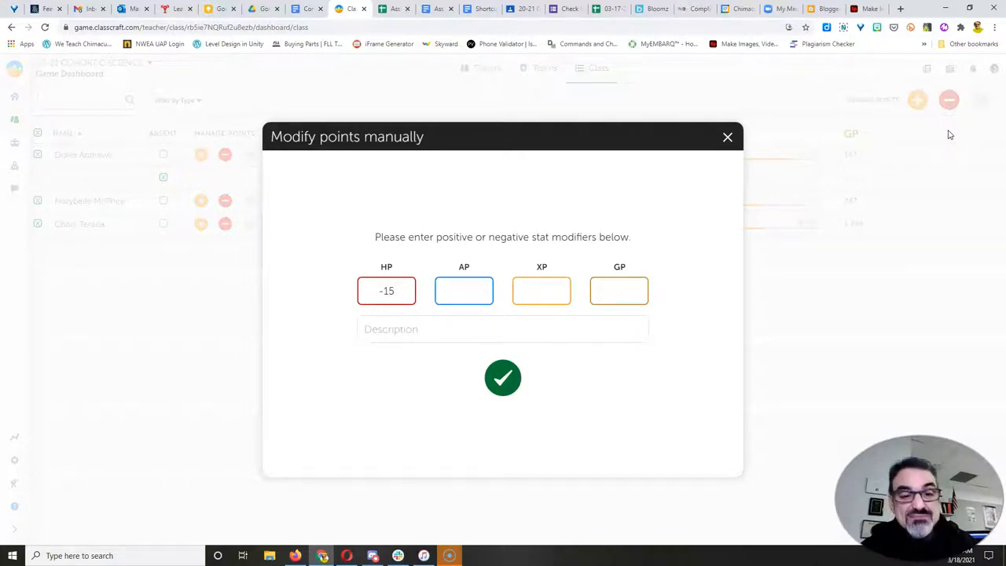
click(503, 329)
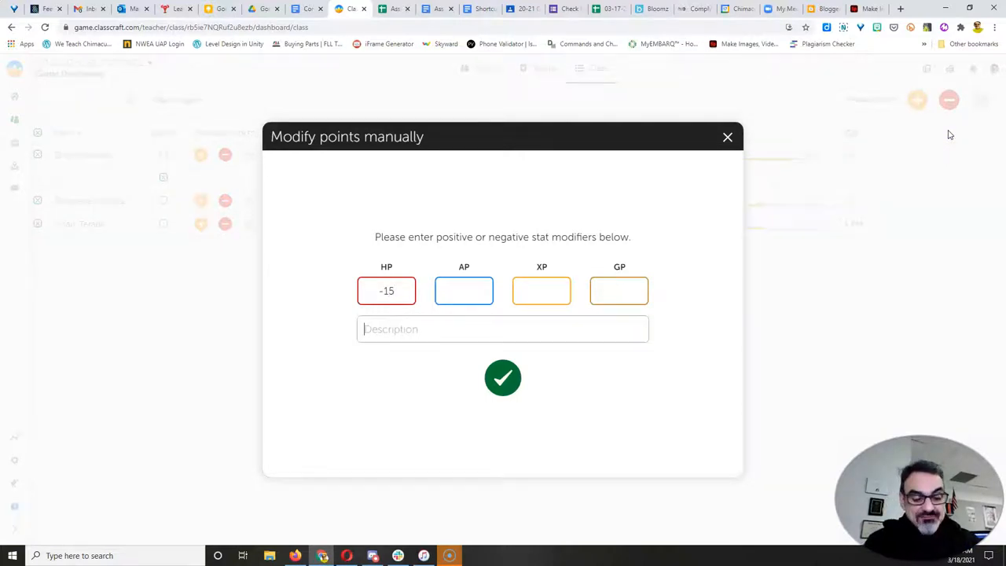
text(The ene)
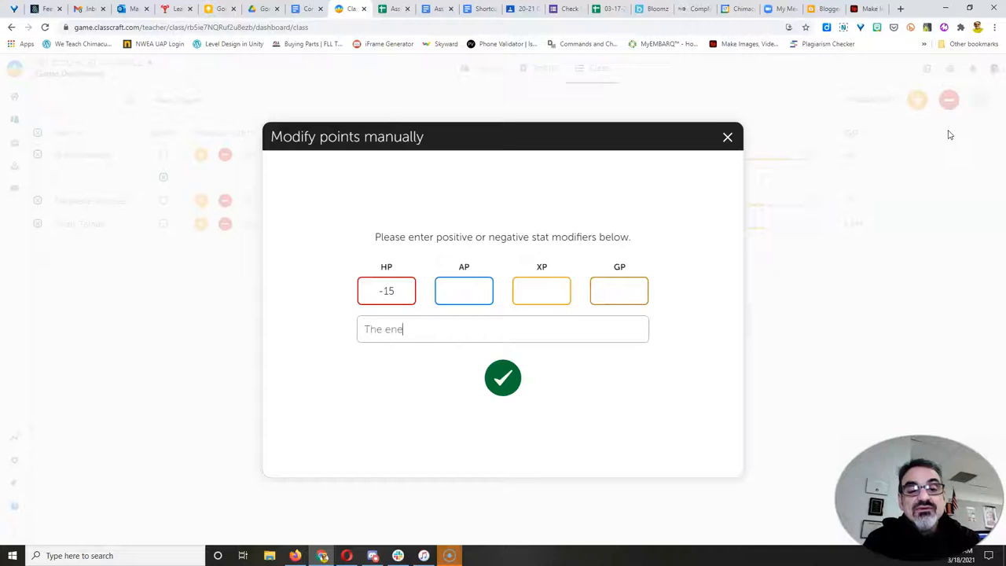
text(mies of)
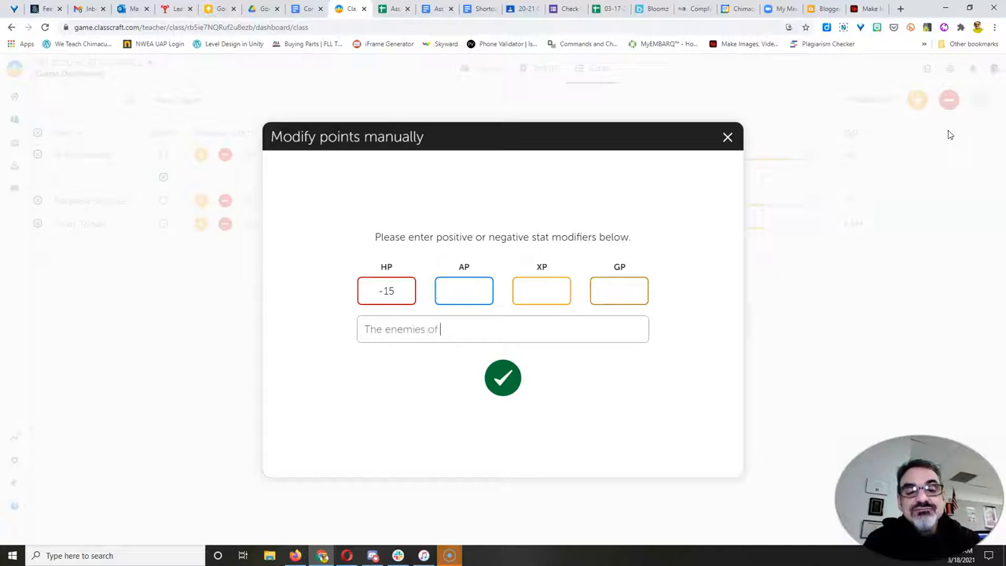
text(the Ki)
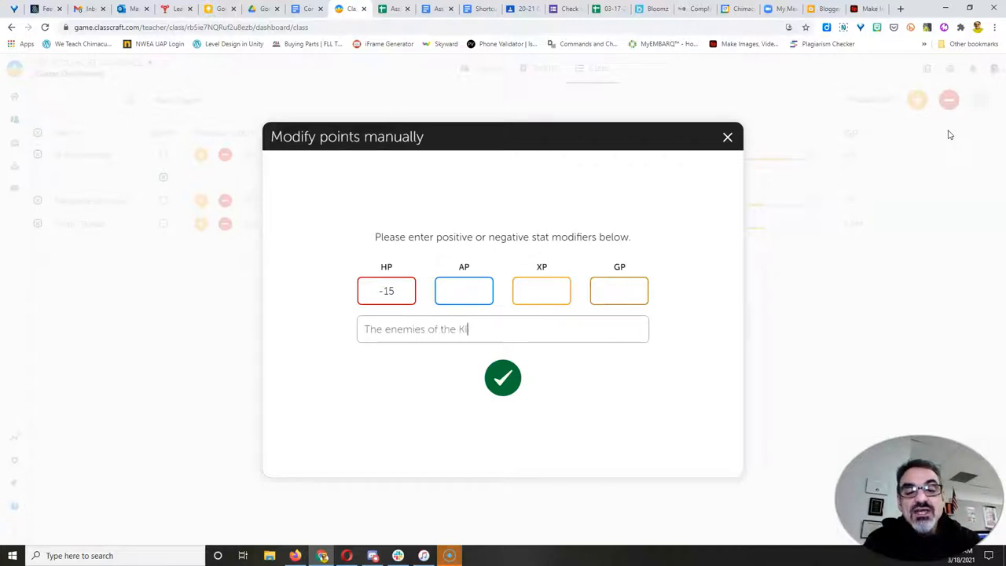
text(ng try)
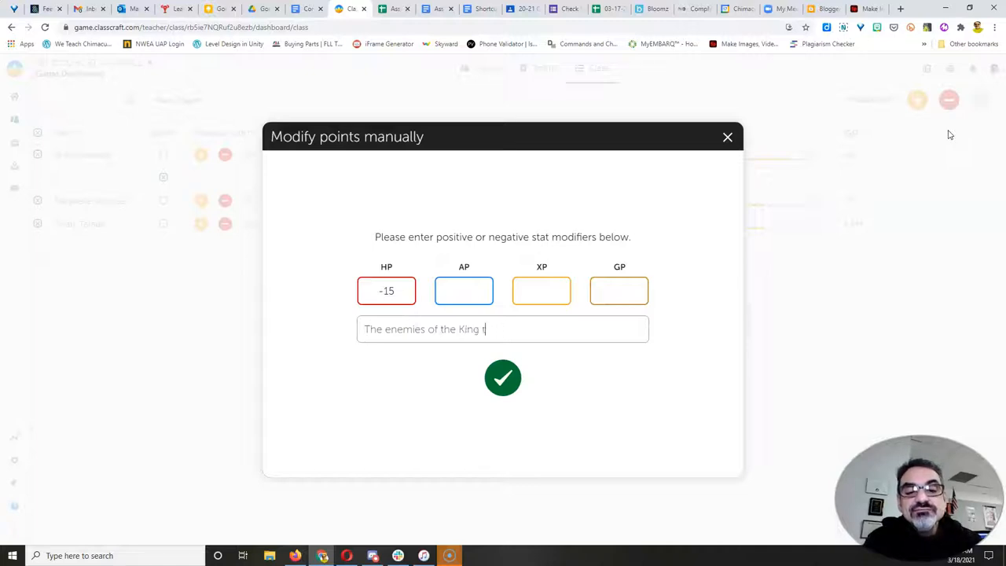
text(ry to burn the He)
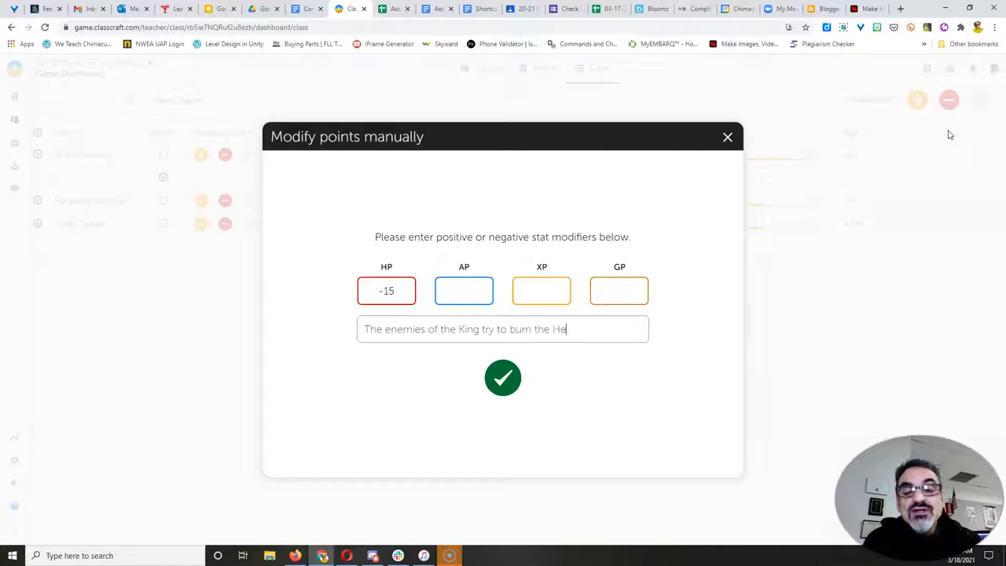
text(alers!)
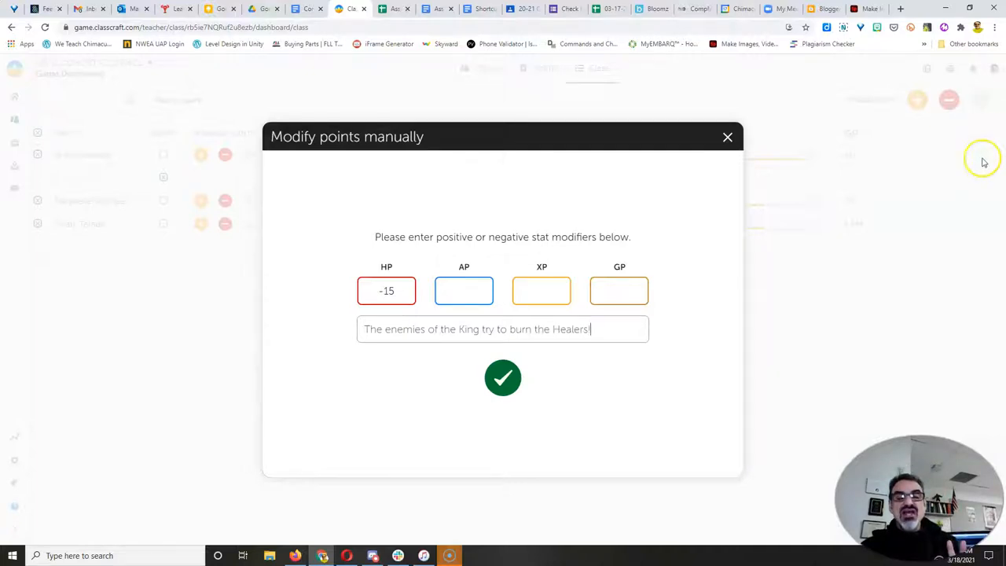
click(503, 378)
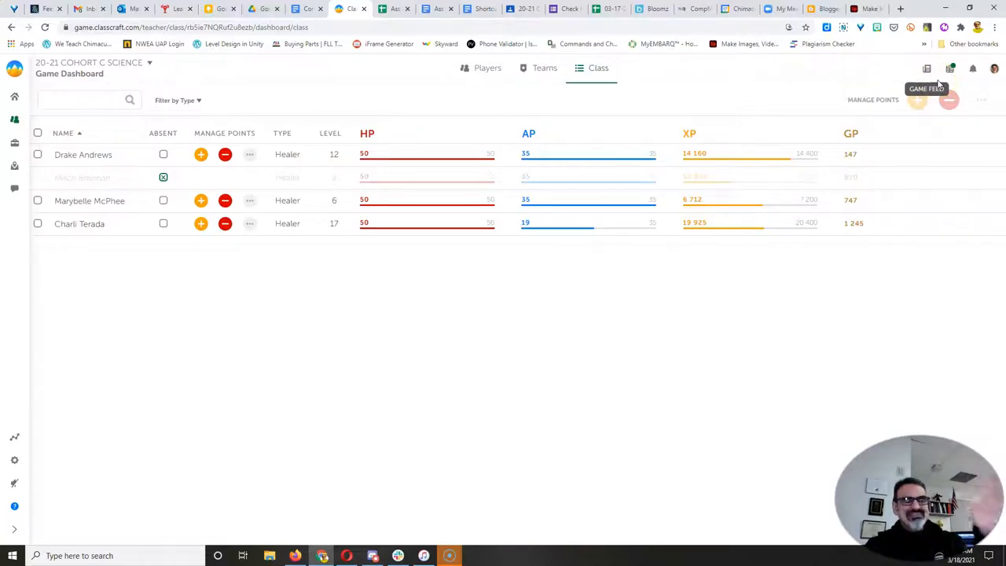
mouse_move(722, 87)
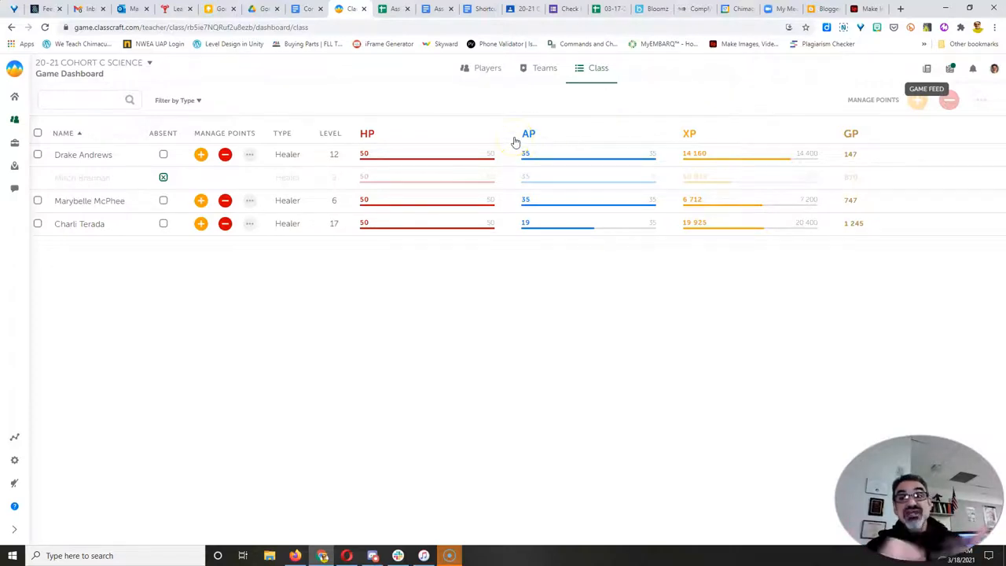
mouse_move(377, 43)
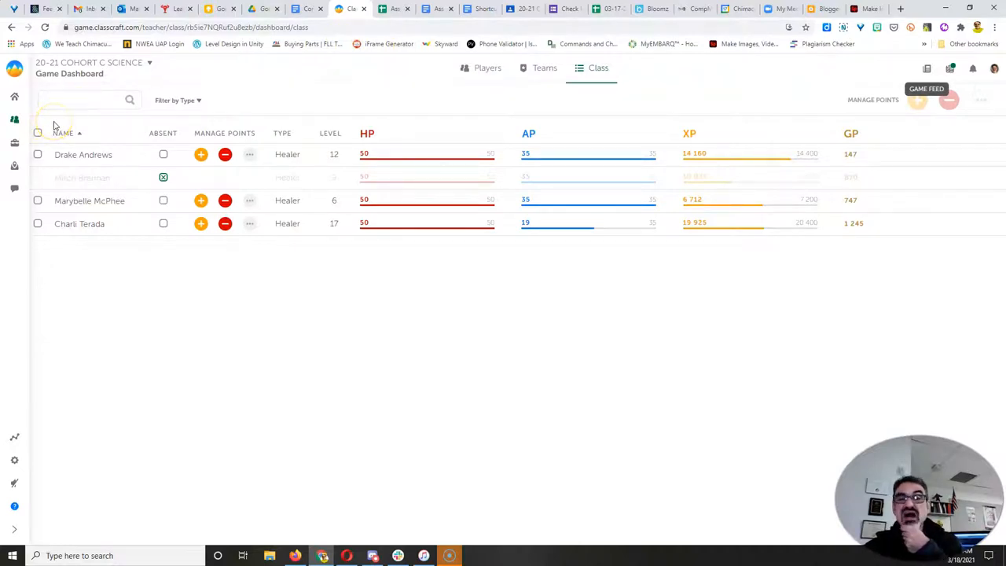
mouse_move(563, 114)
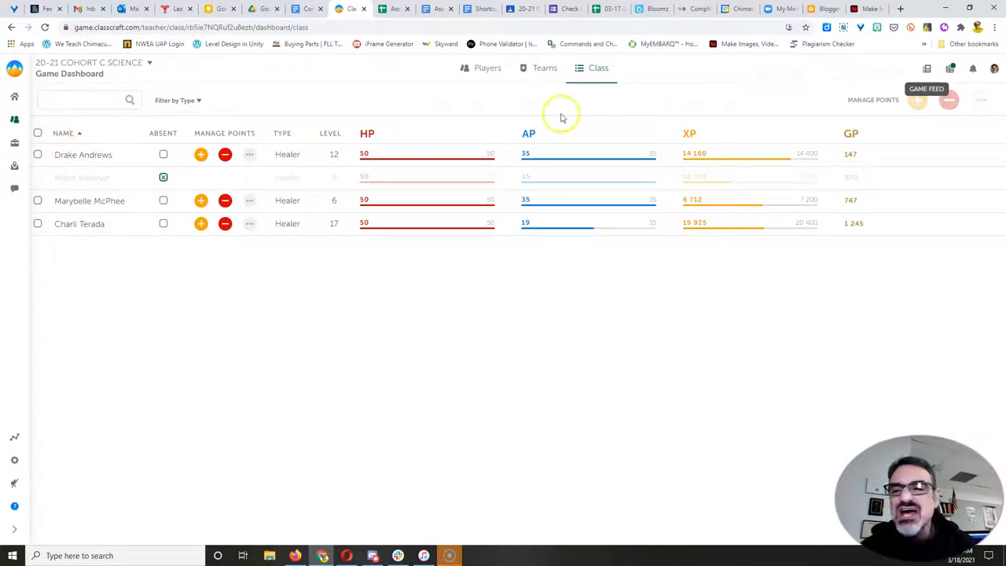
Step: Review Team 1 and Team 2 delayed damage in the game feed, then show the Teams view
click(950, 69)
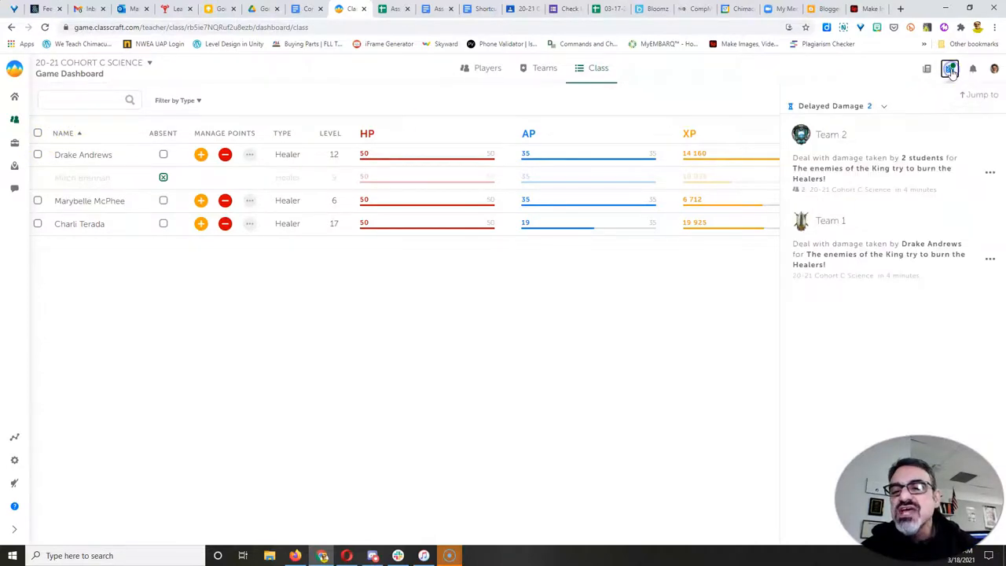
click(950, 69)
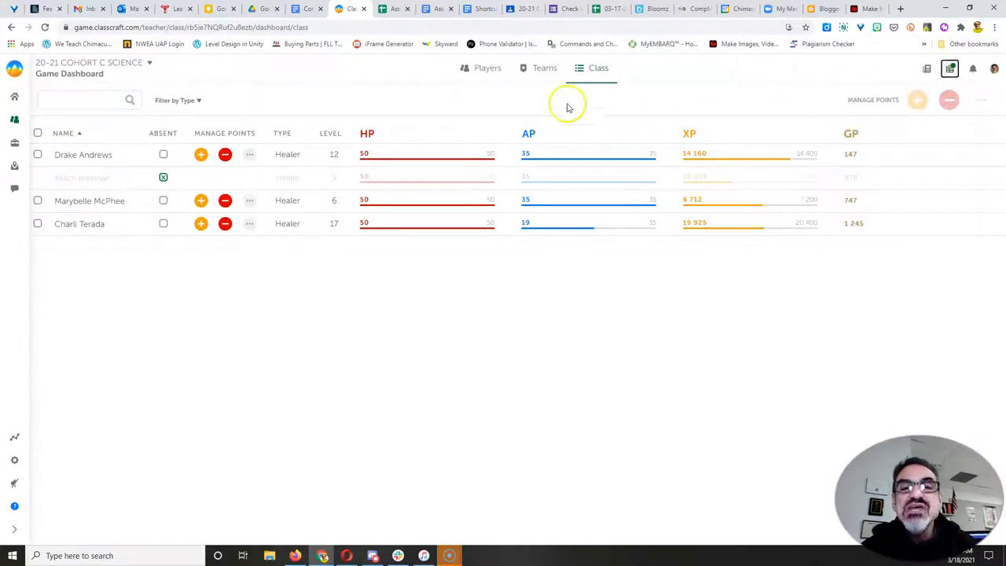
click(545, 68)
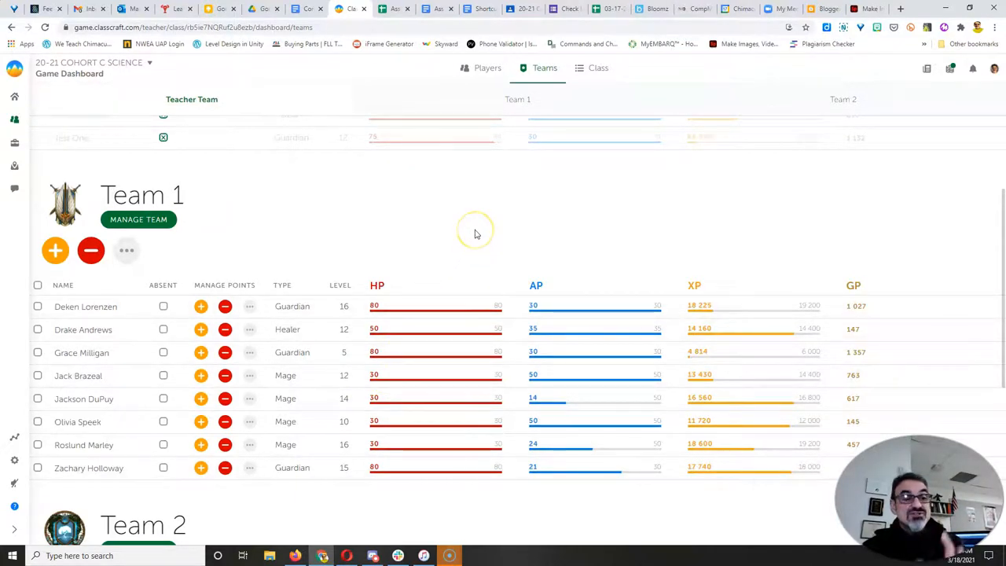
scroll(up, 3)
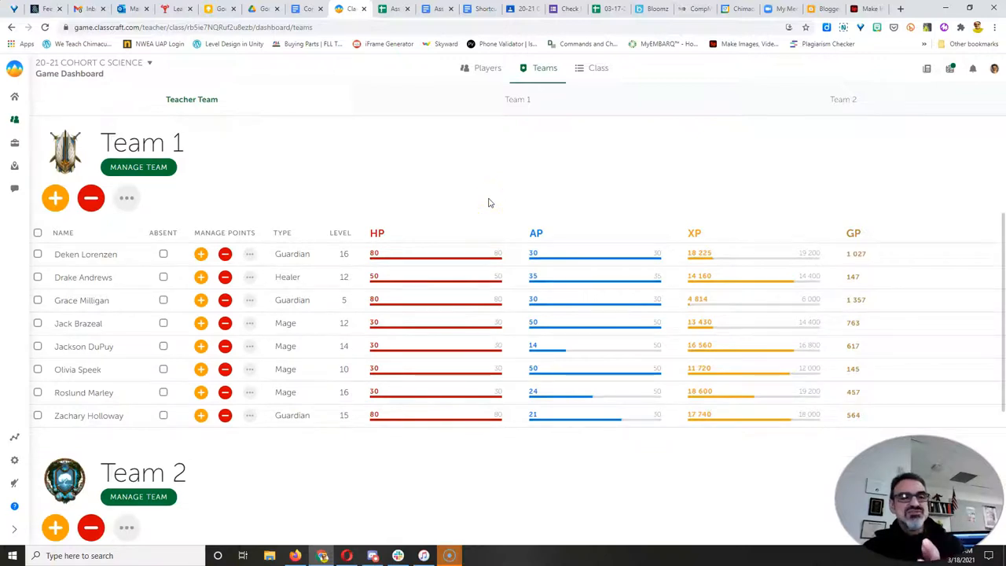
scroll(down, 3)
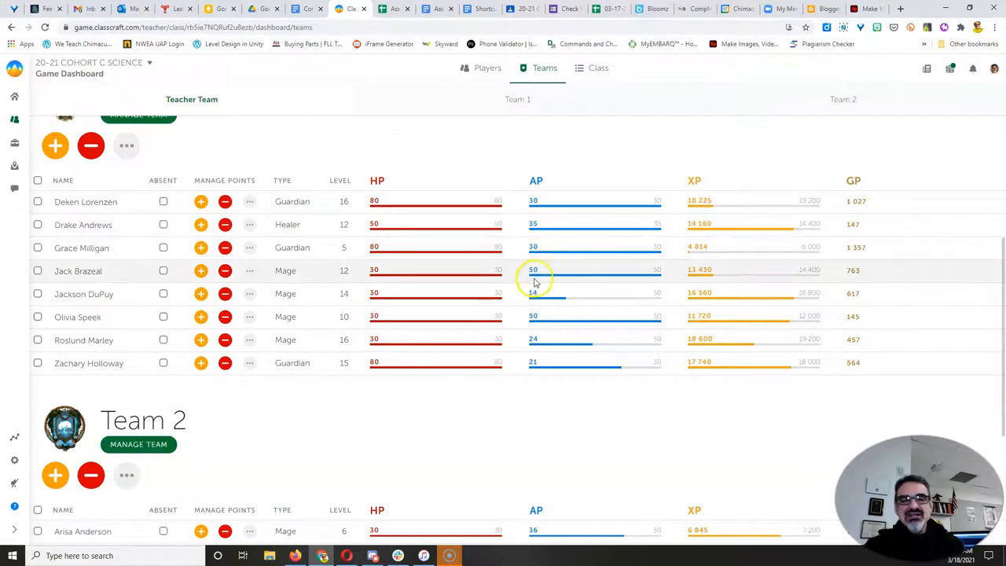
mouse_move(588, 305)
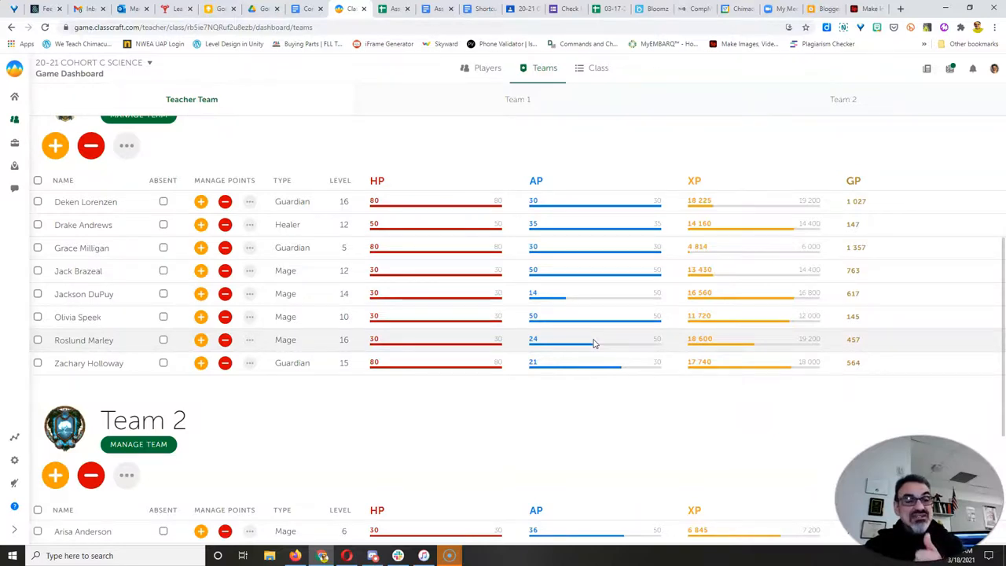
scroll(down, 3)
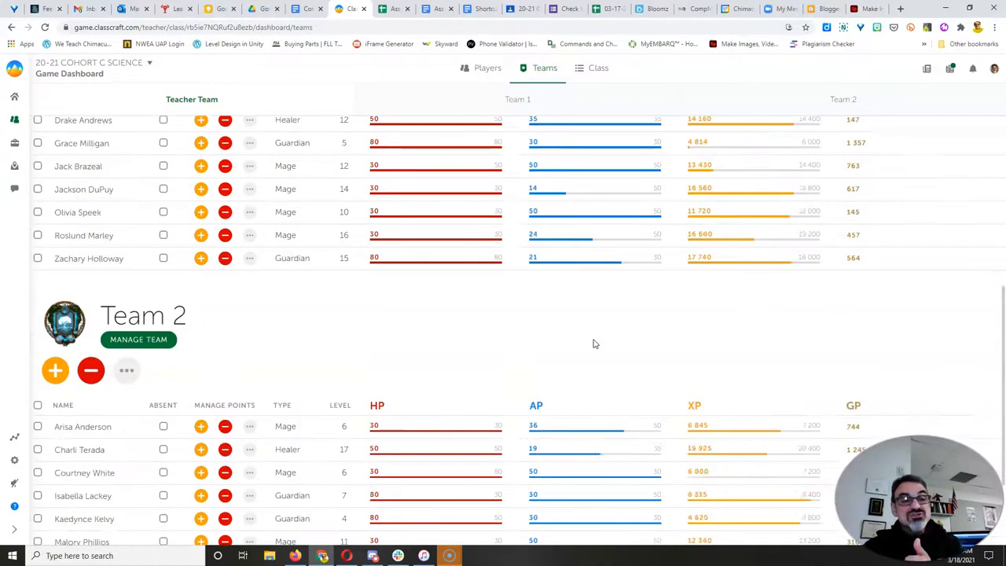
scroll(down, 3)
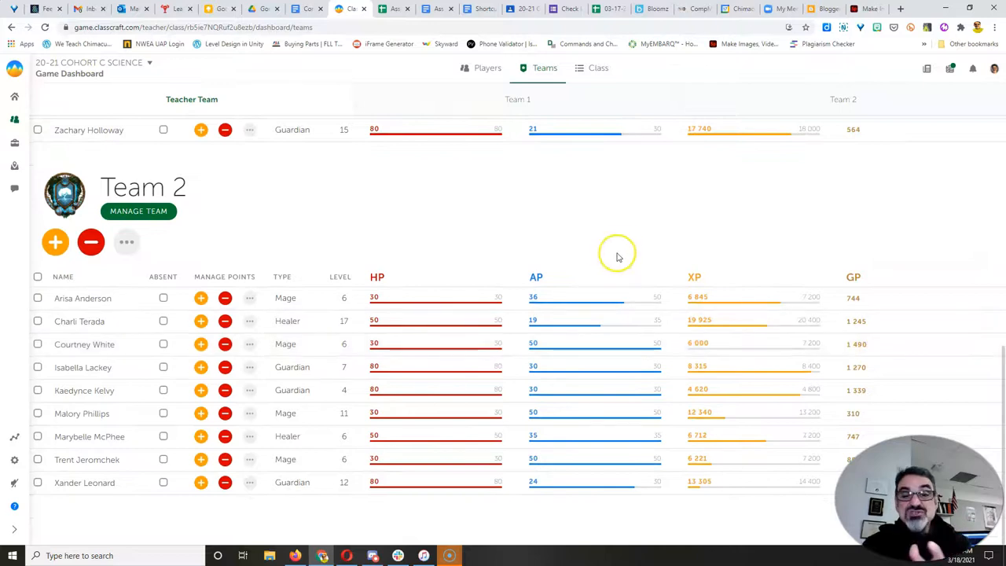
mouse_move(628, 235)
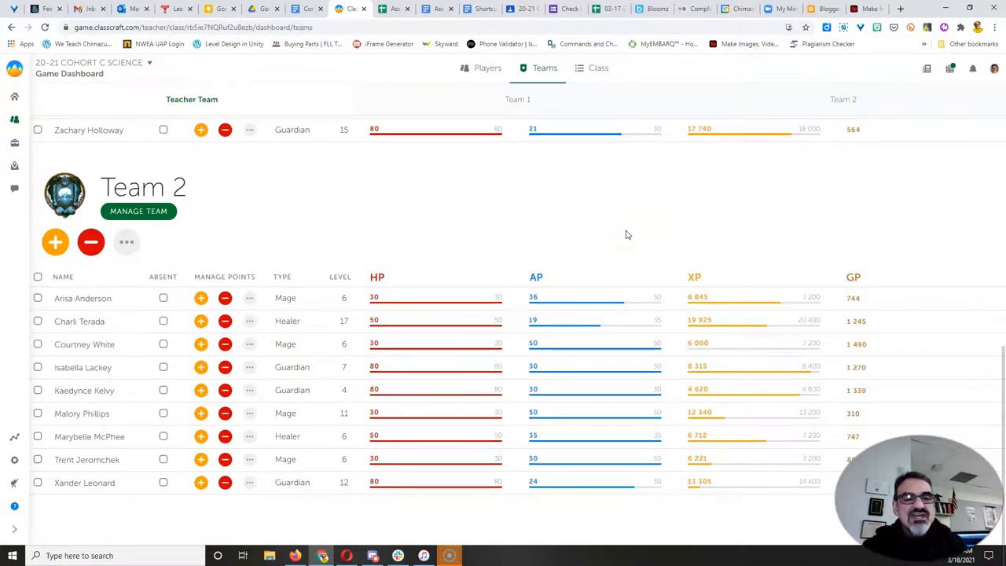
mouse_move(298, 364)
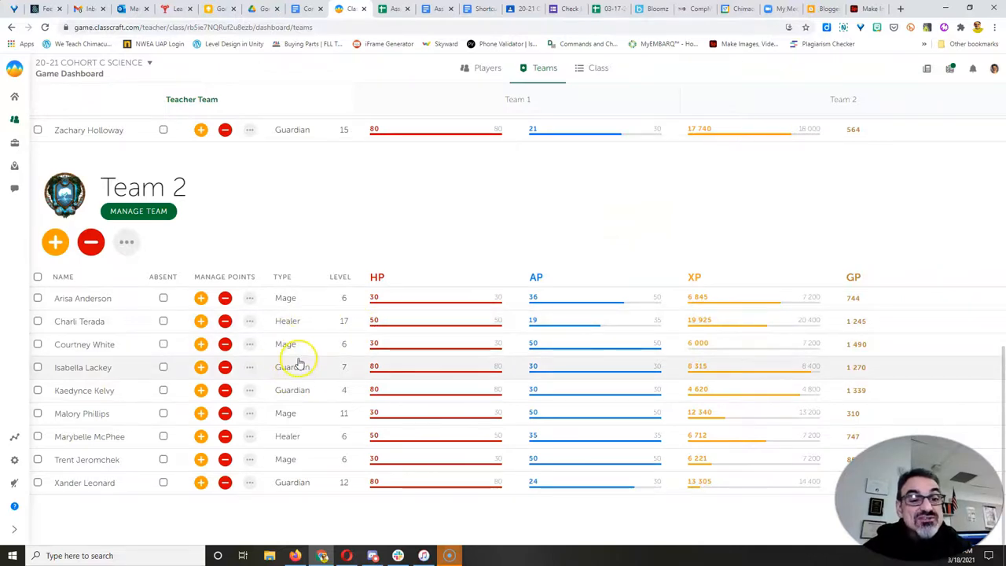
mouse_move(300, 393)
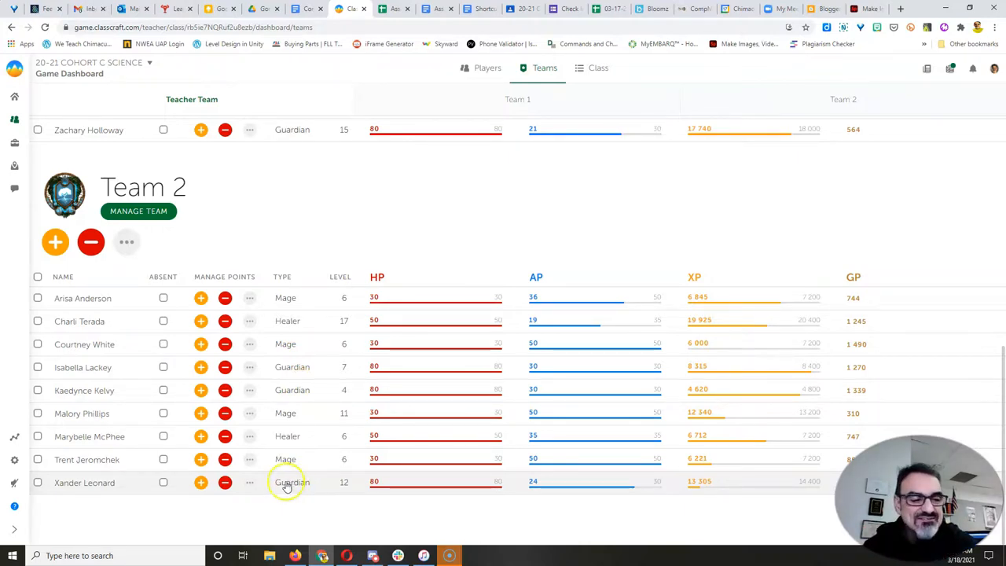
mouse_move(23, 547)
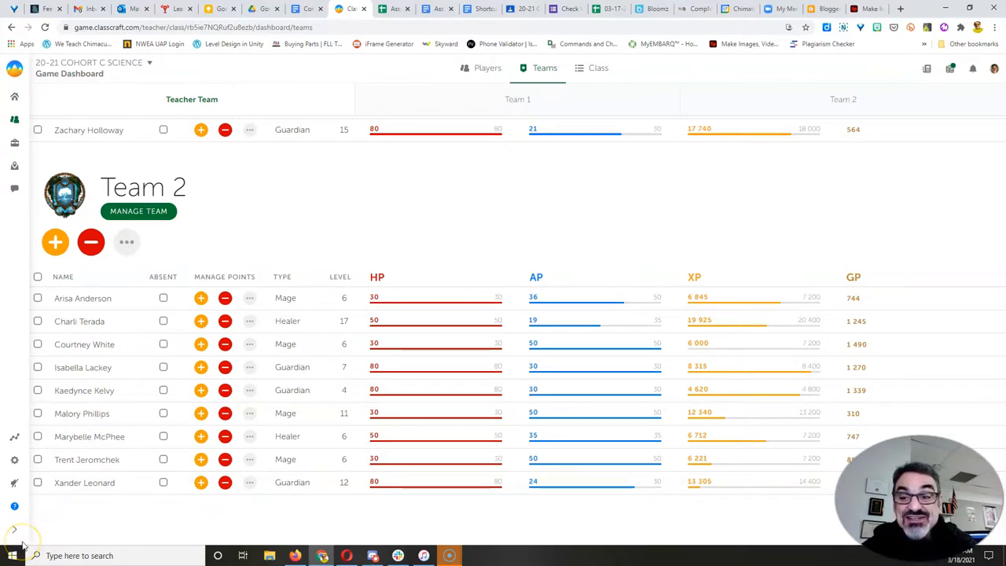